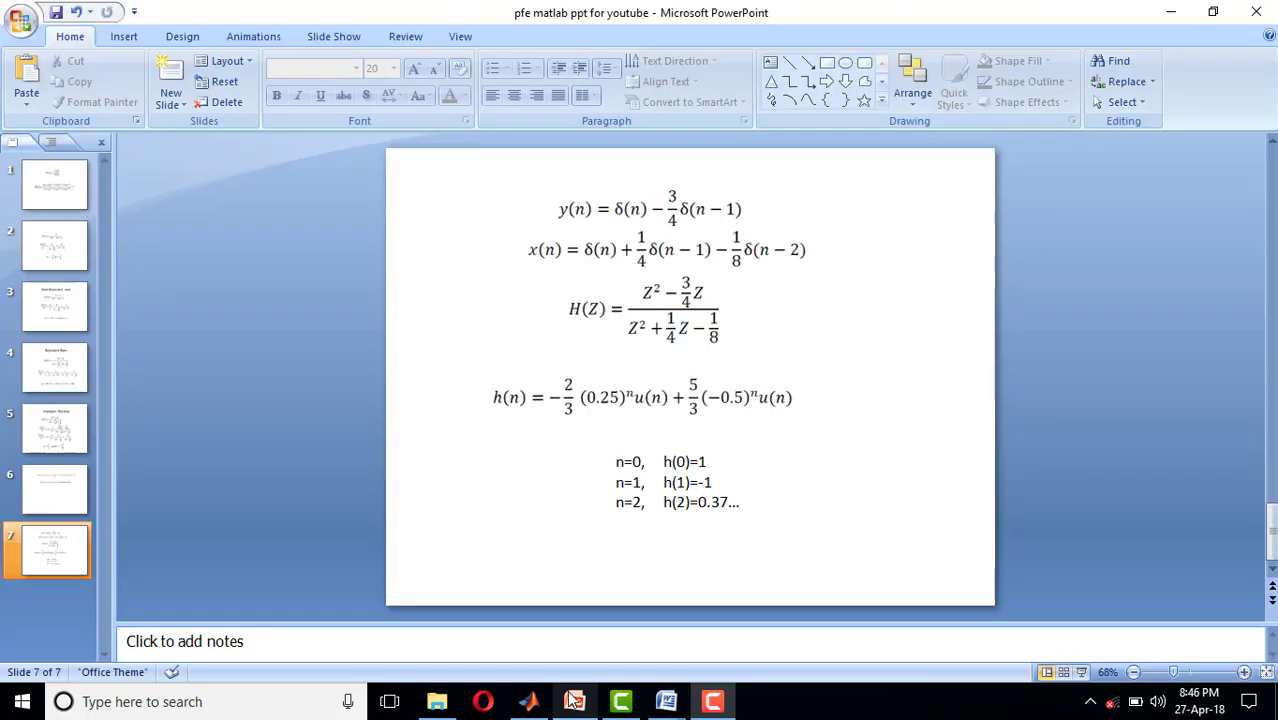
mouse_move(572, 222)
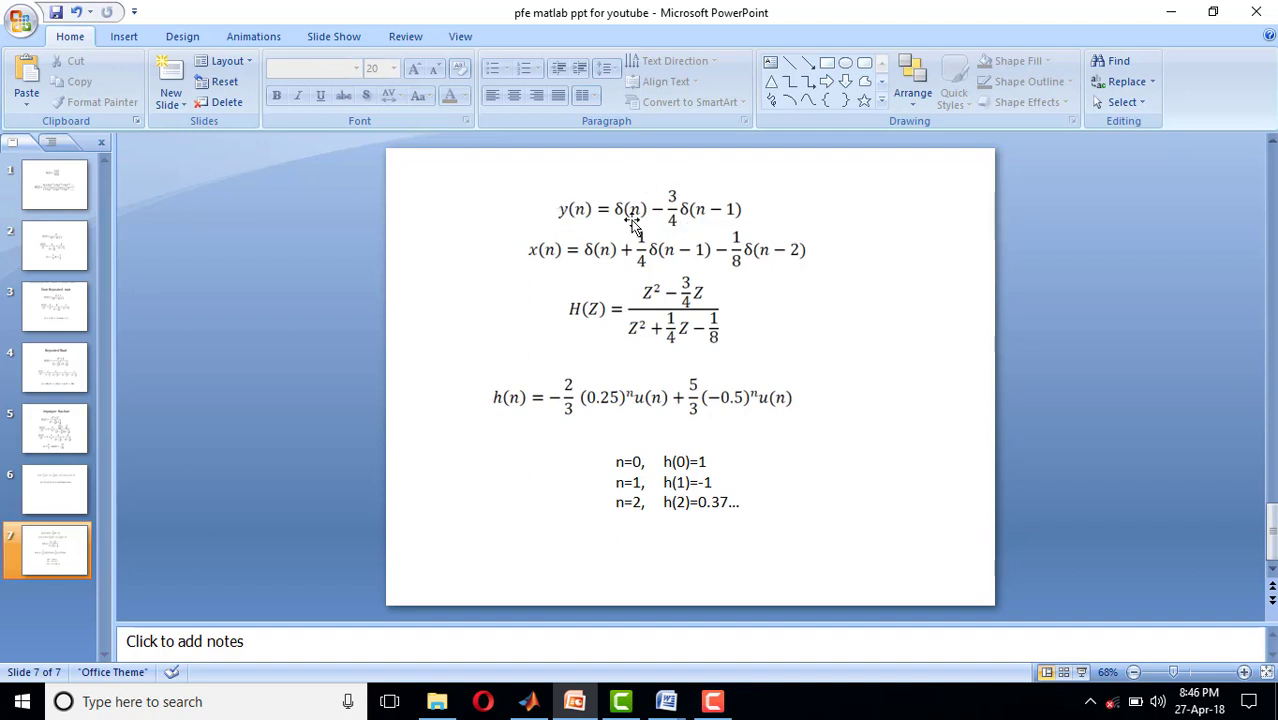
mouse_move(704, 232)
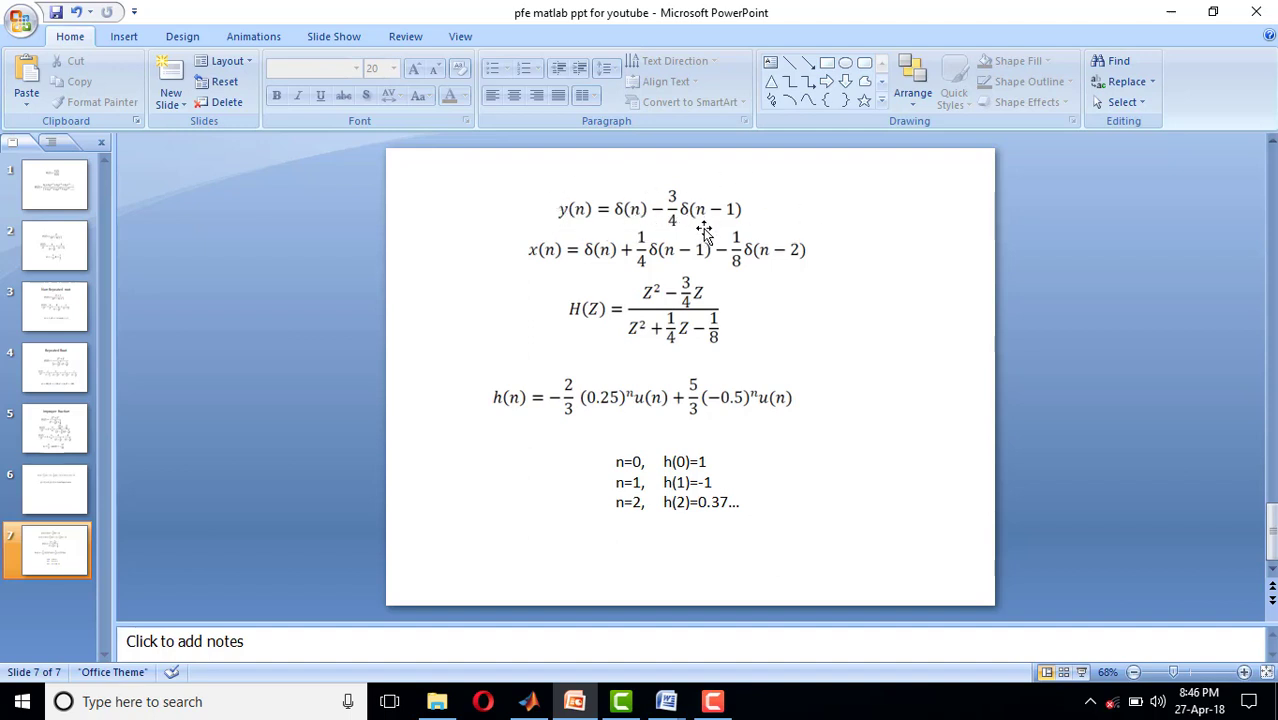
mouse_move(616, 308)
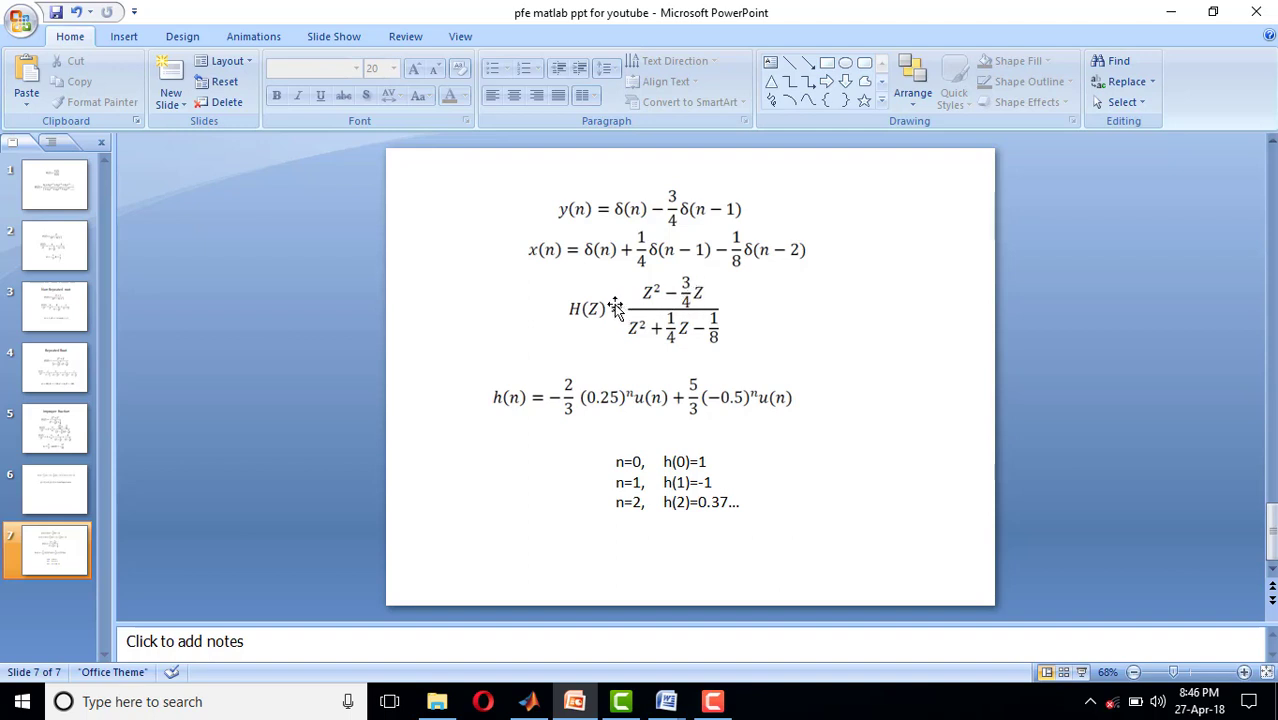
mouse_move(546, 288)
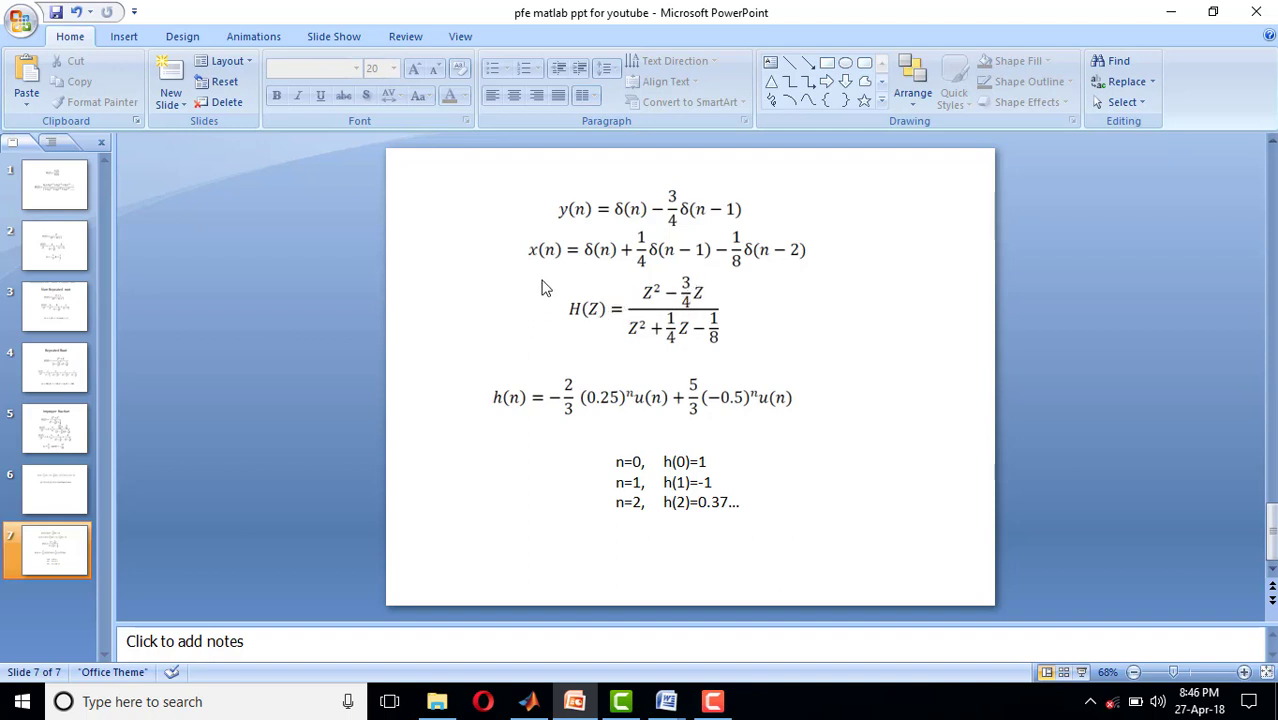
mouse_move(704, 276)
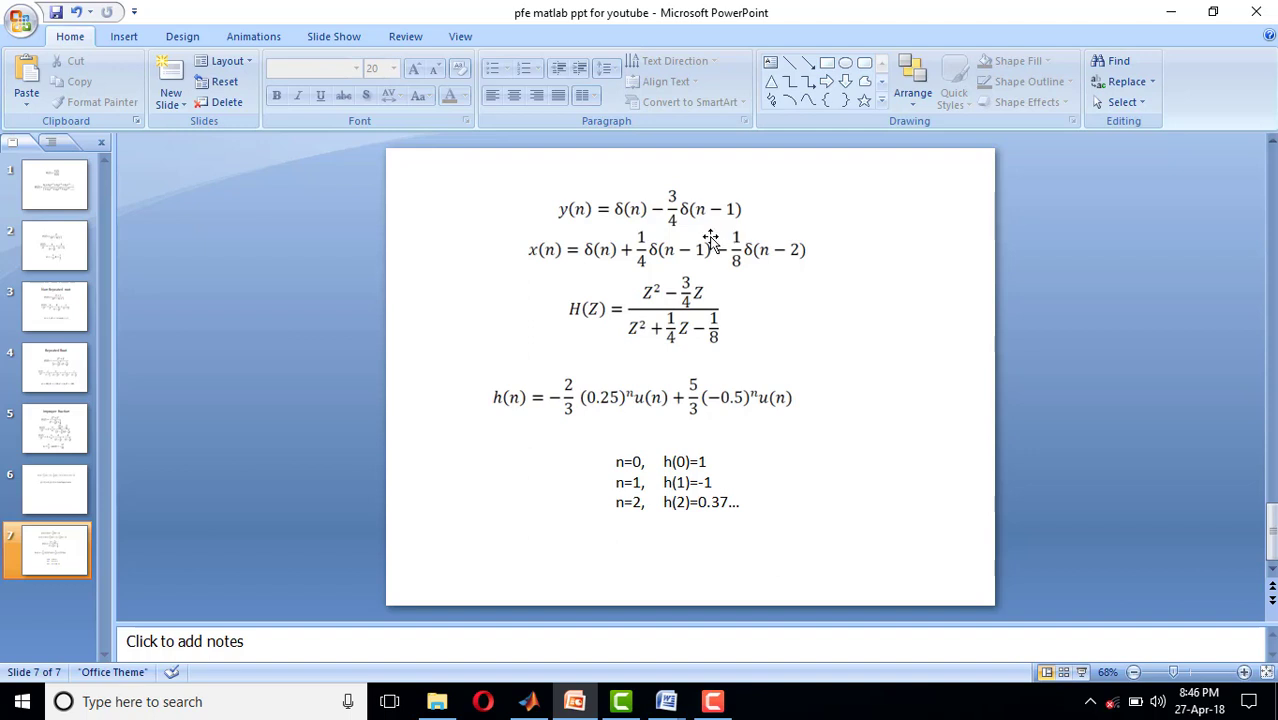
mouse_move(712, 232)
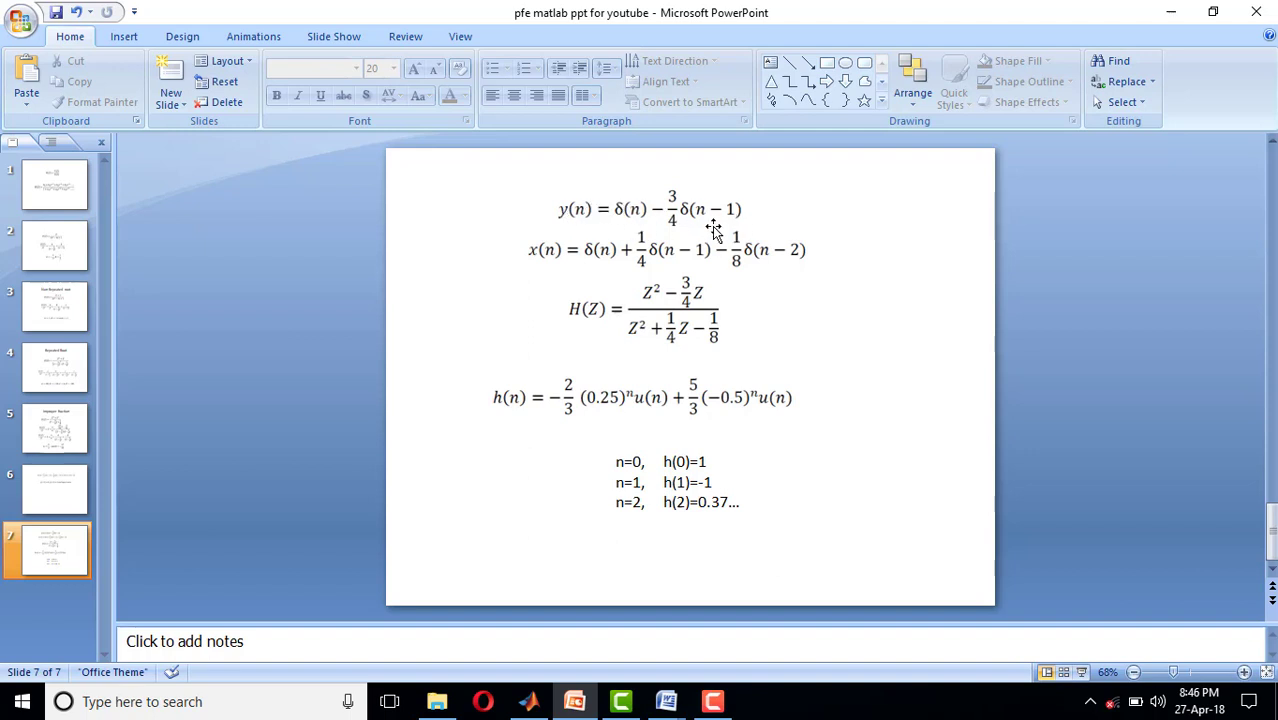
mouse_move(764, 258)
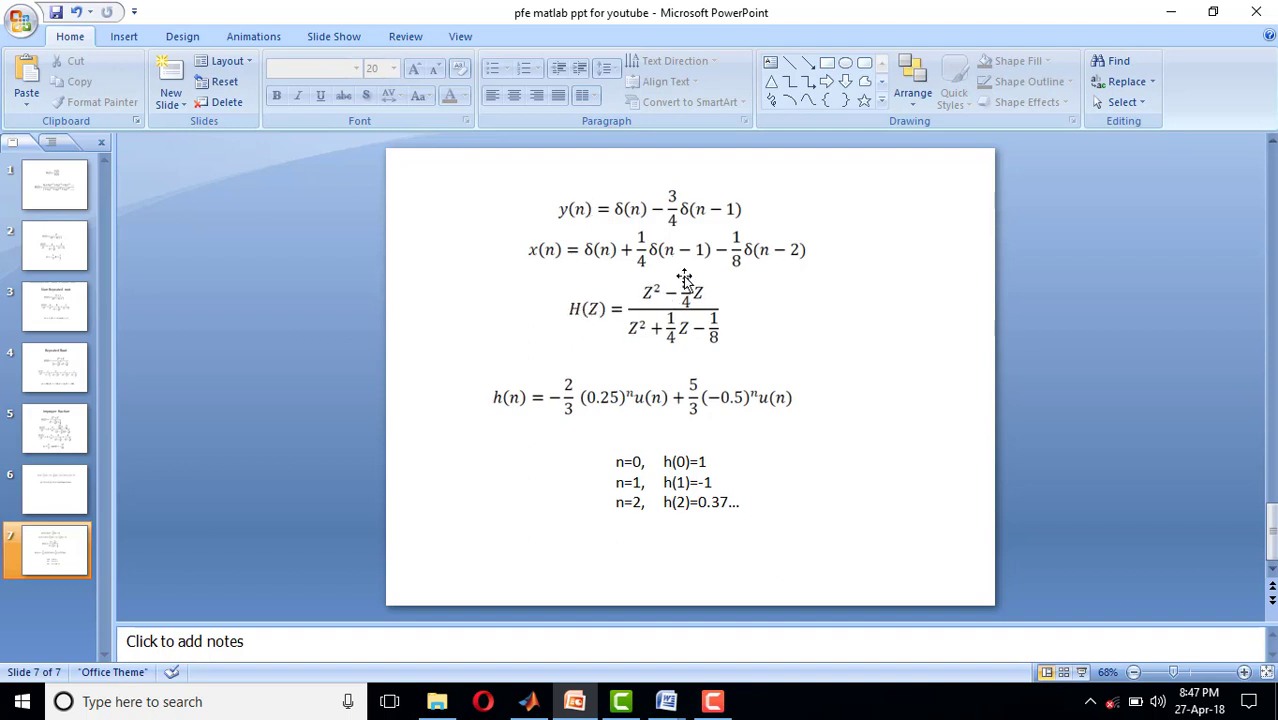
mouse_move(740, 286)
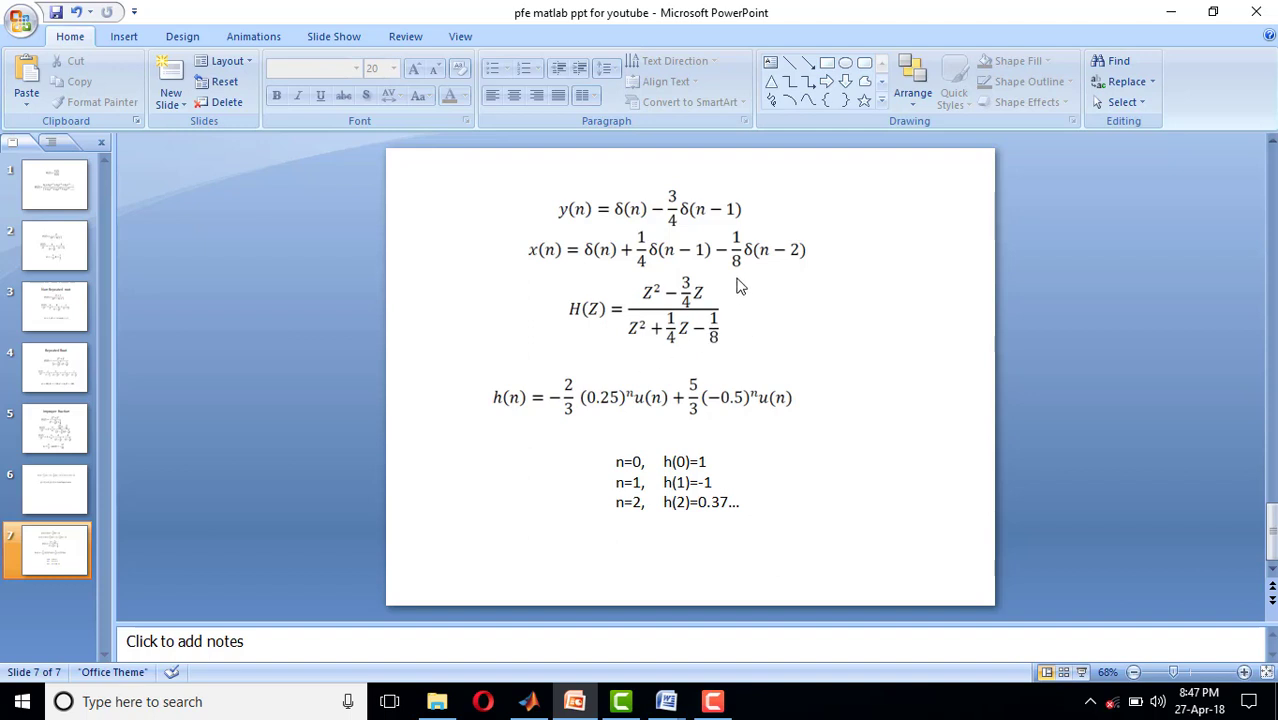
mouse_move(760, 378)
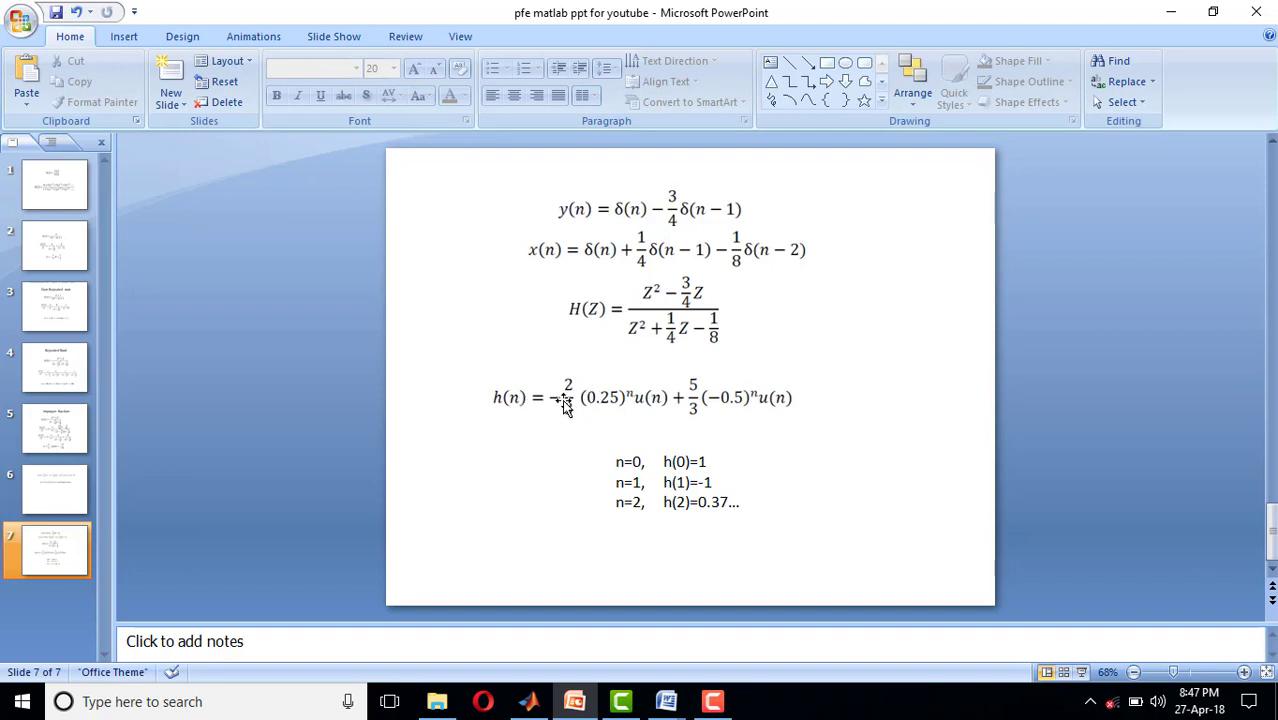
mouse_move(630, 404)
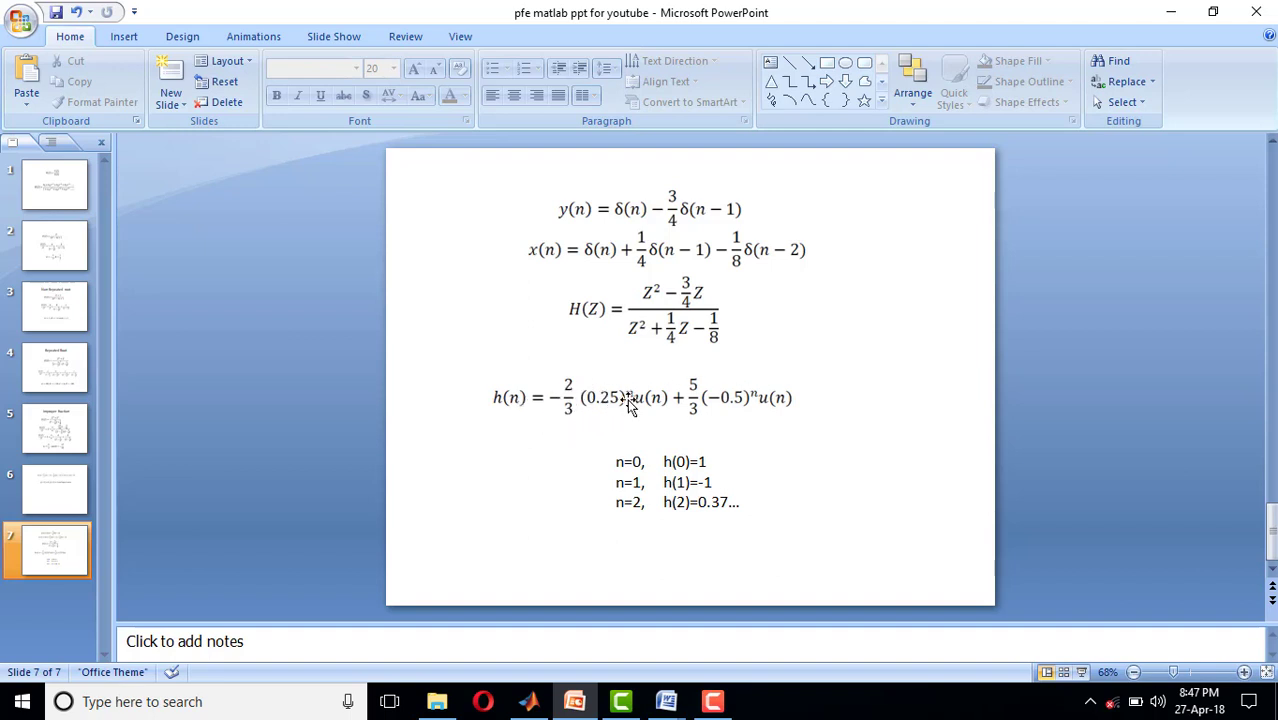
mouse_move(732, 414)
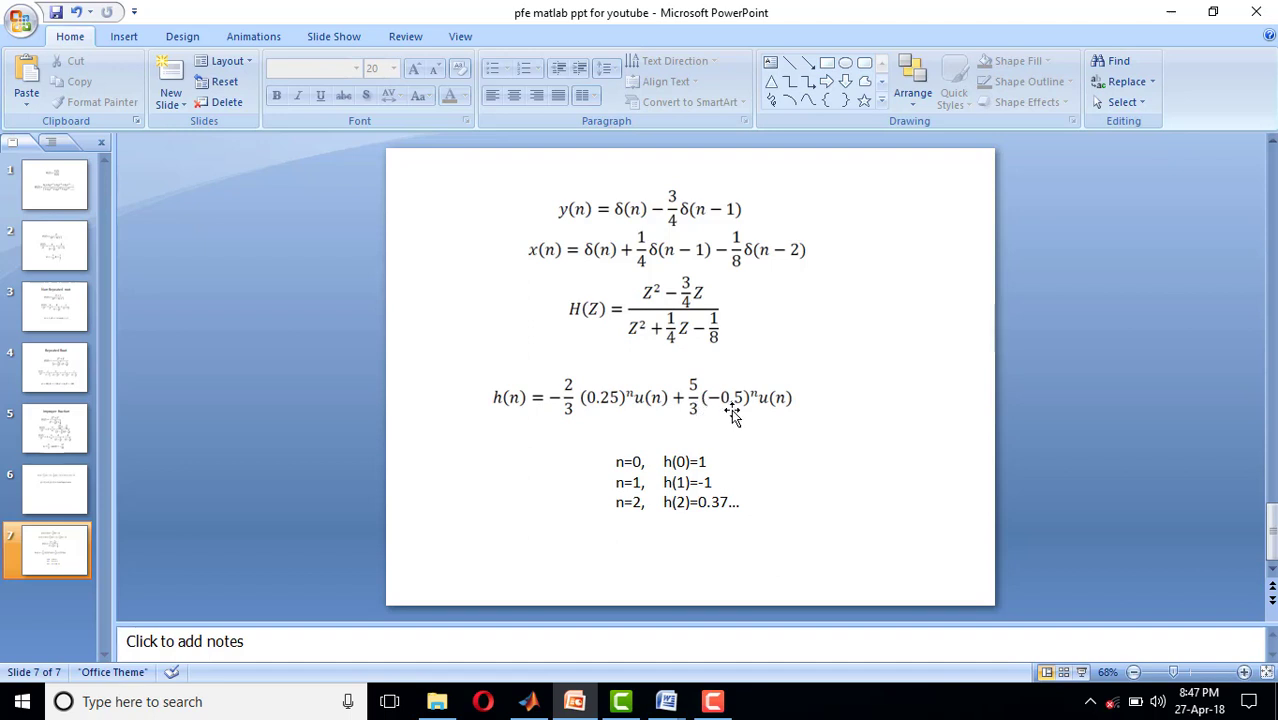
mouse_move(736, 414)
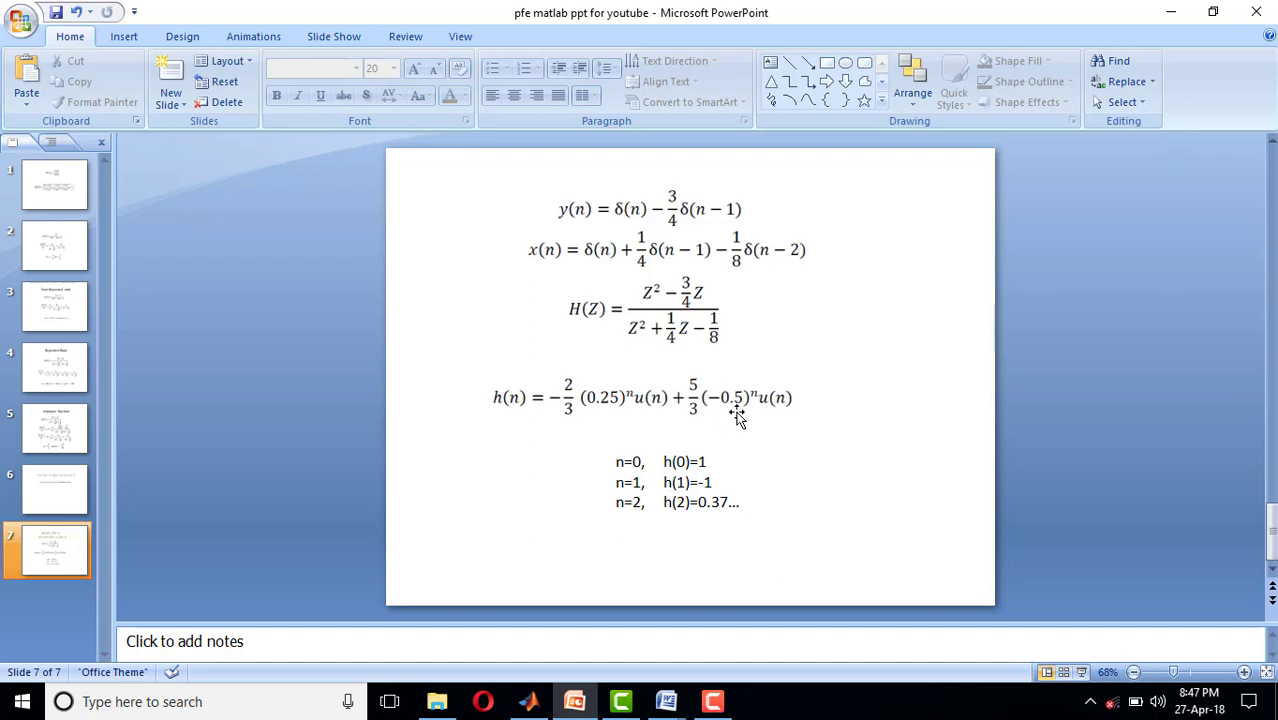
mouse_move(740, 422)
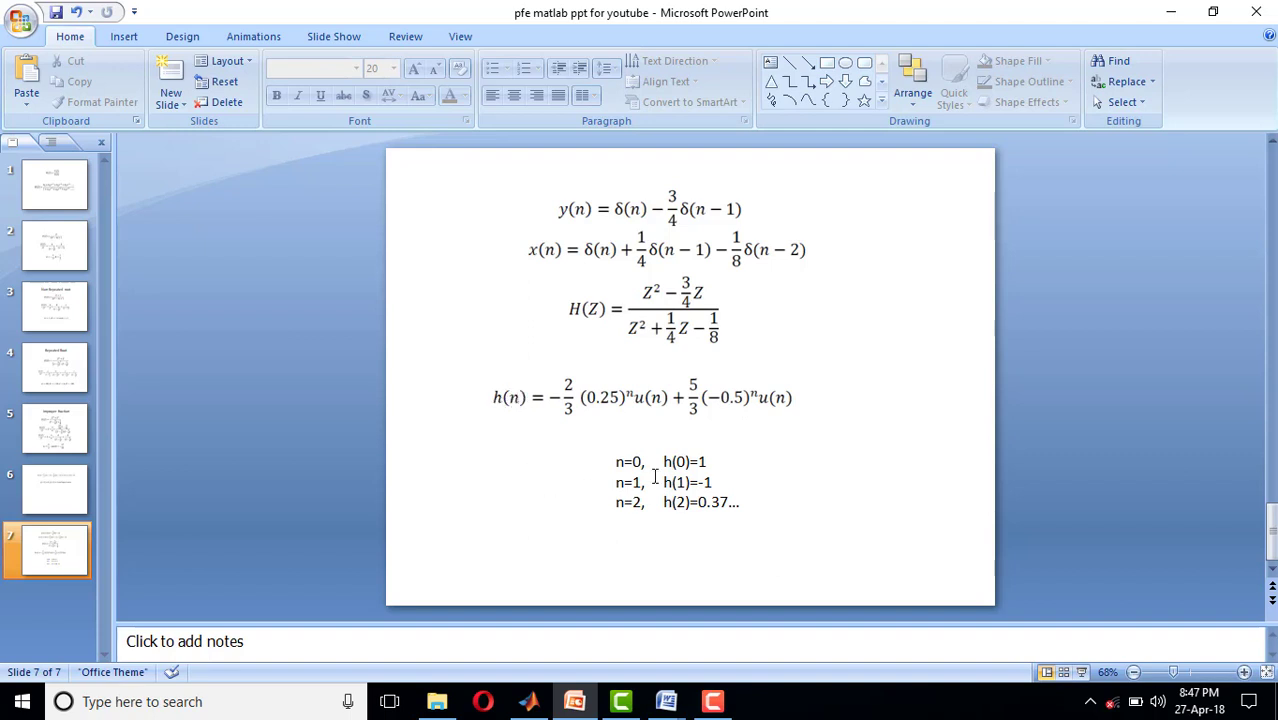
mouse_move(808, 224)
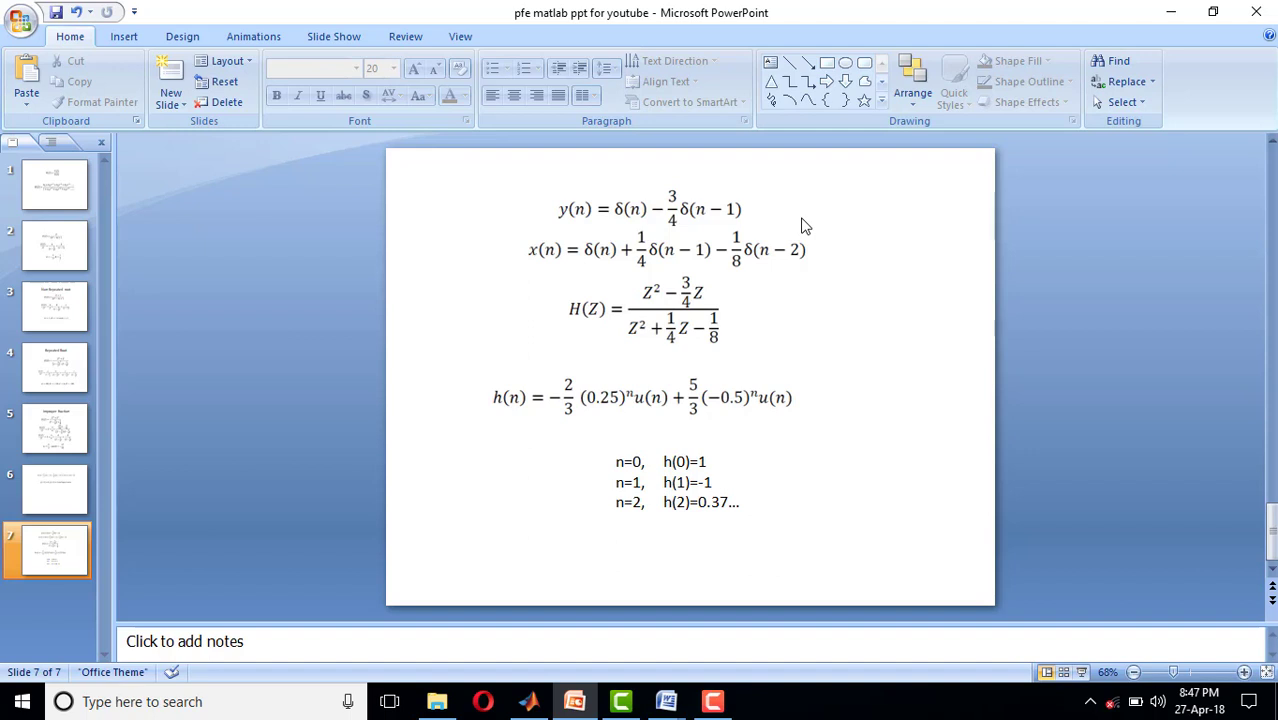
mouse_move(780, 340)
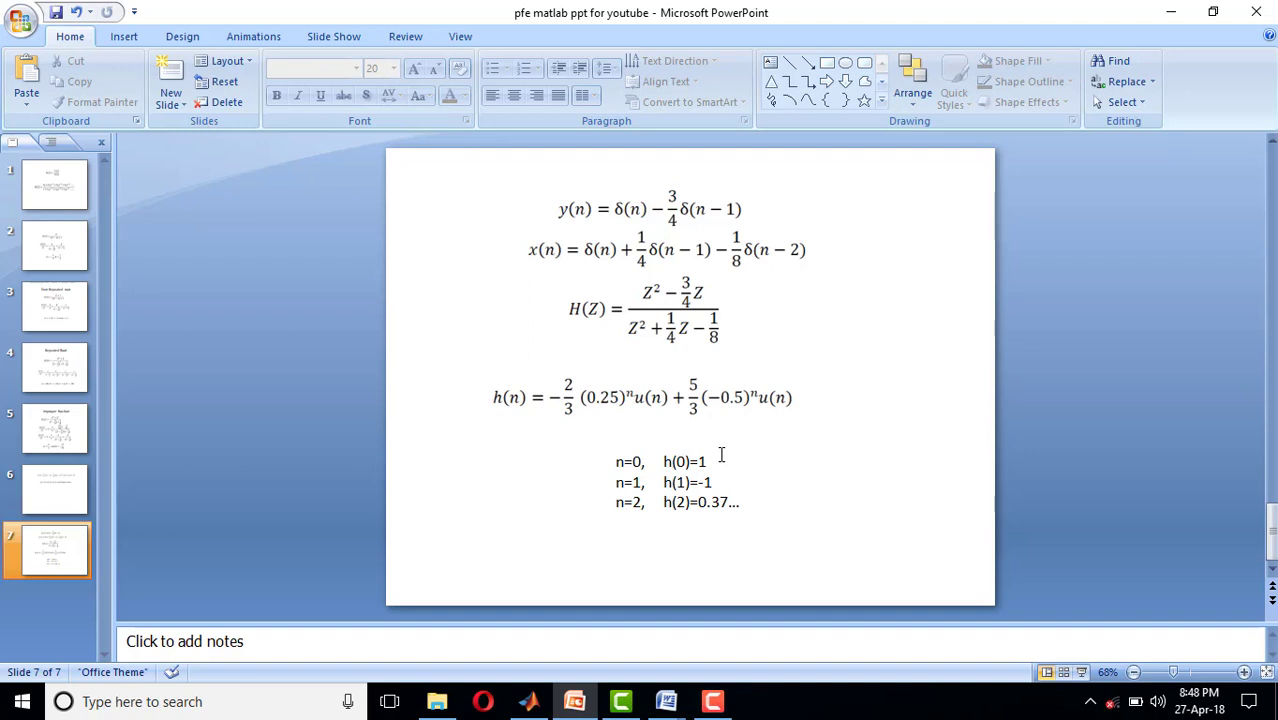
mouse_move(660, 312)
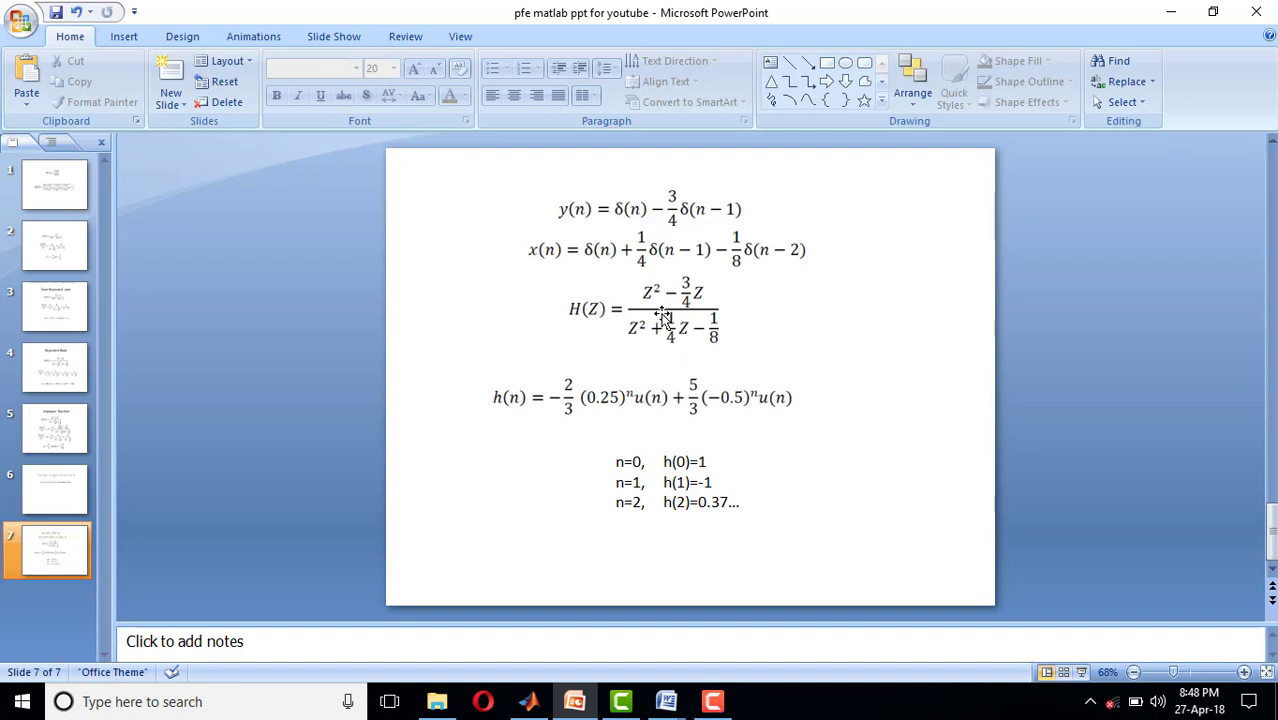
mouse_move(614, 344)
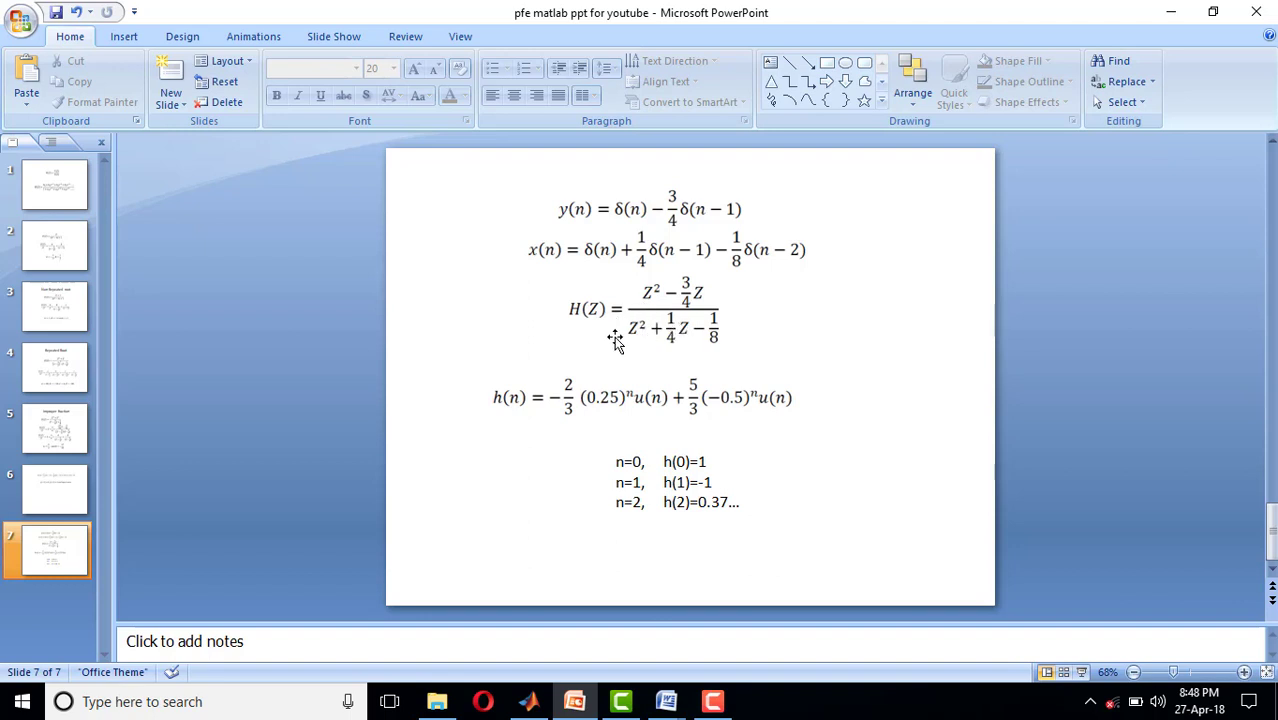
mouse_move(590, 336)
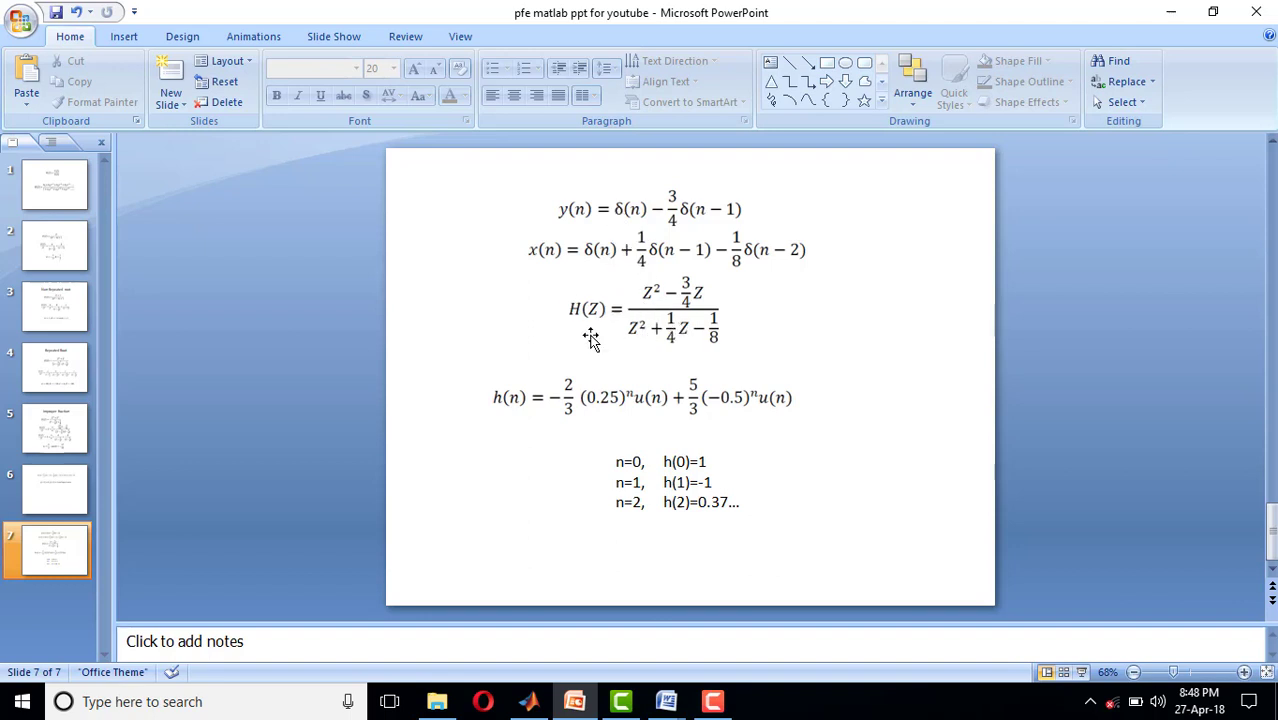
mouse_move(640, 304)
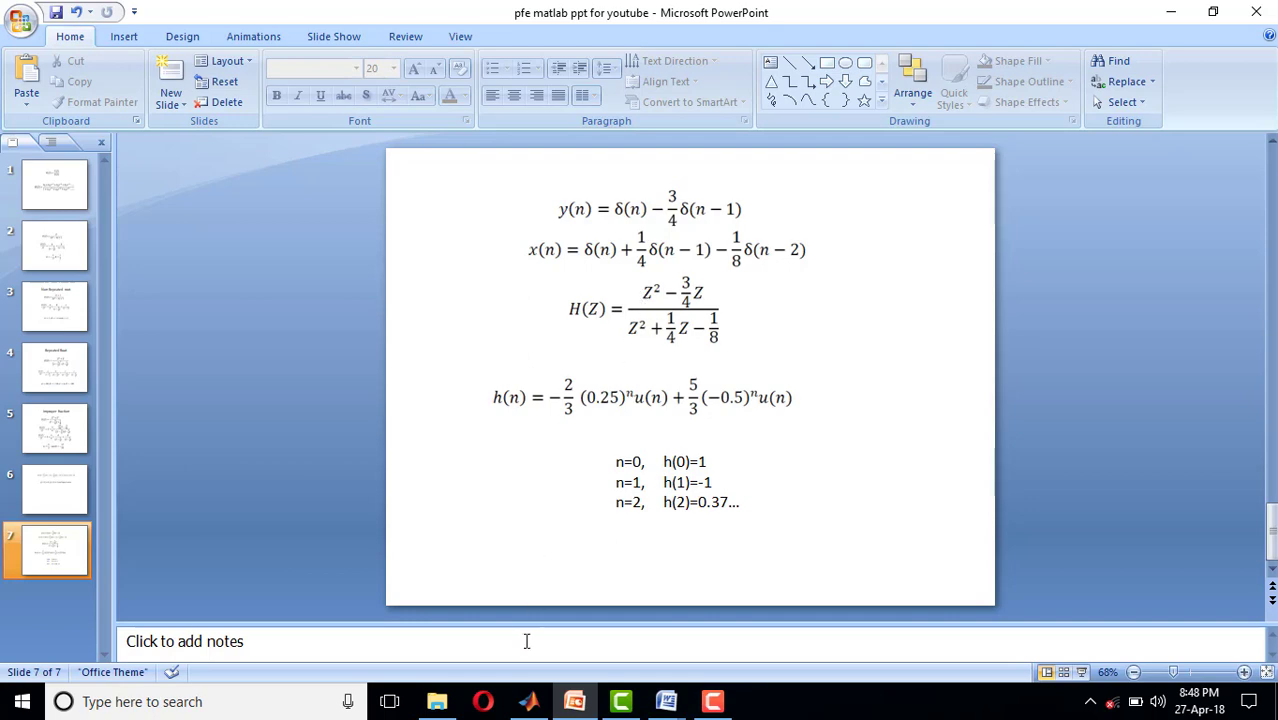
- Enter the partial command h=impz(b,a at the MATLAB >> prompt without running it
click(528, 700)
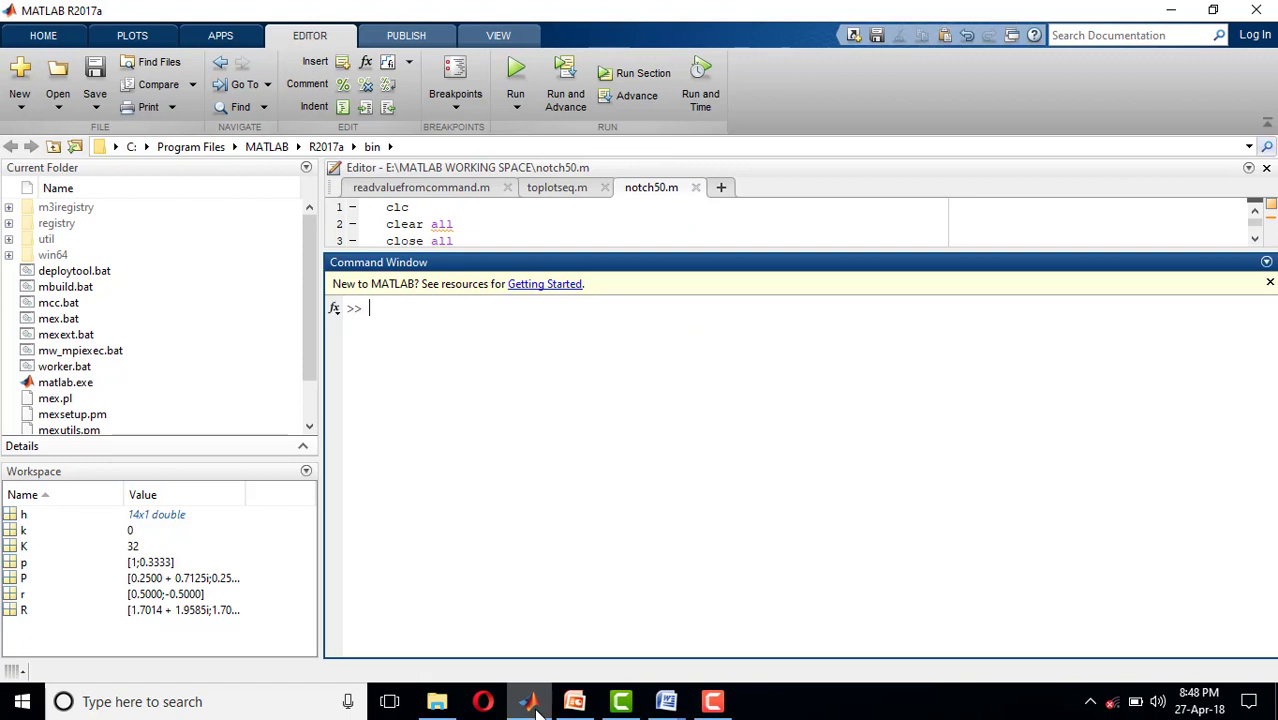
text(1)
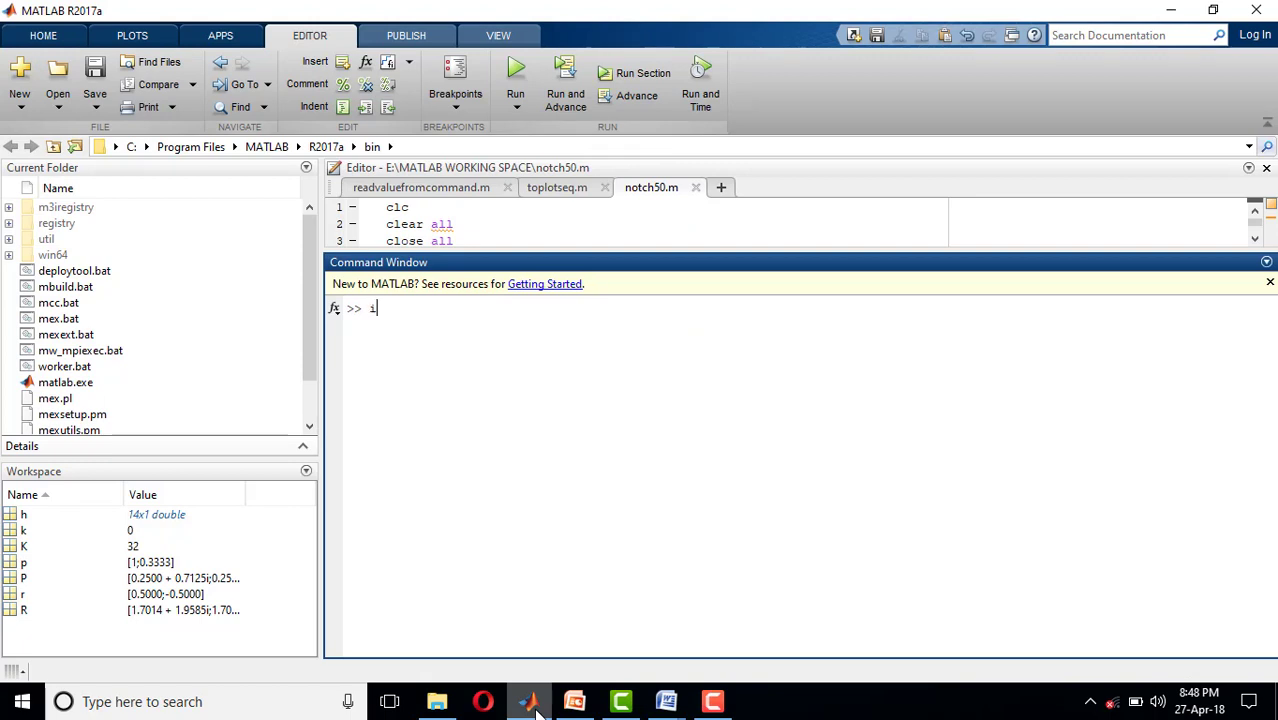
text(mpz)
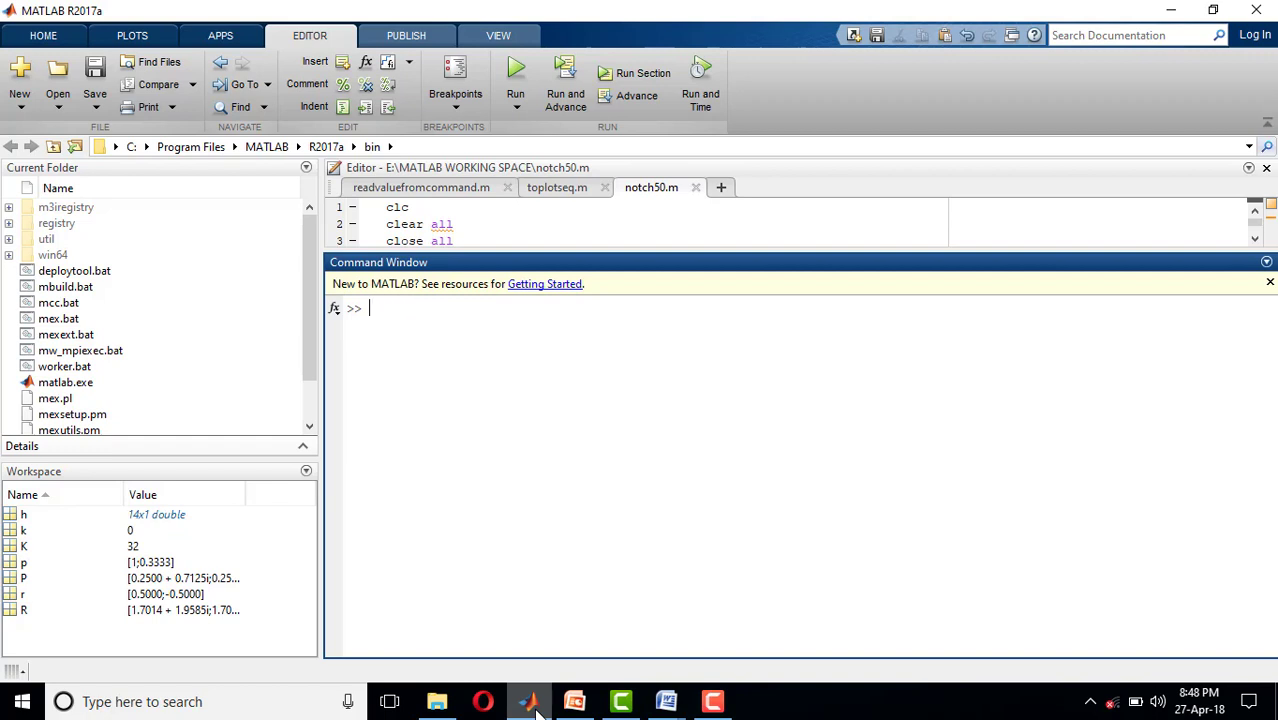
text(h)
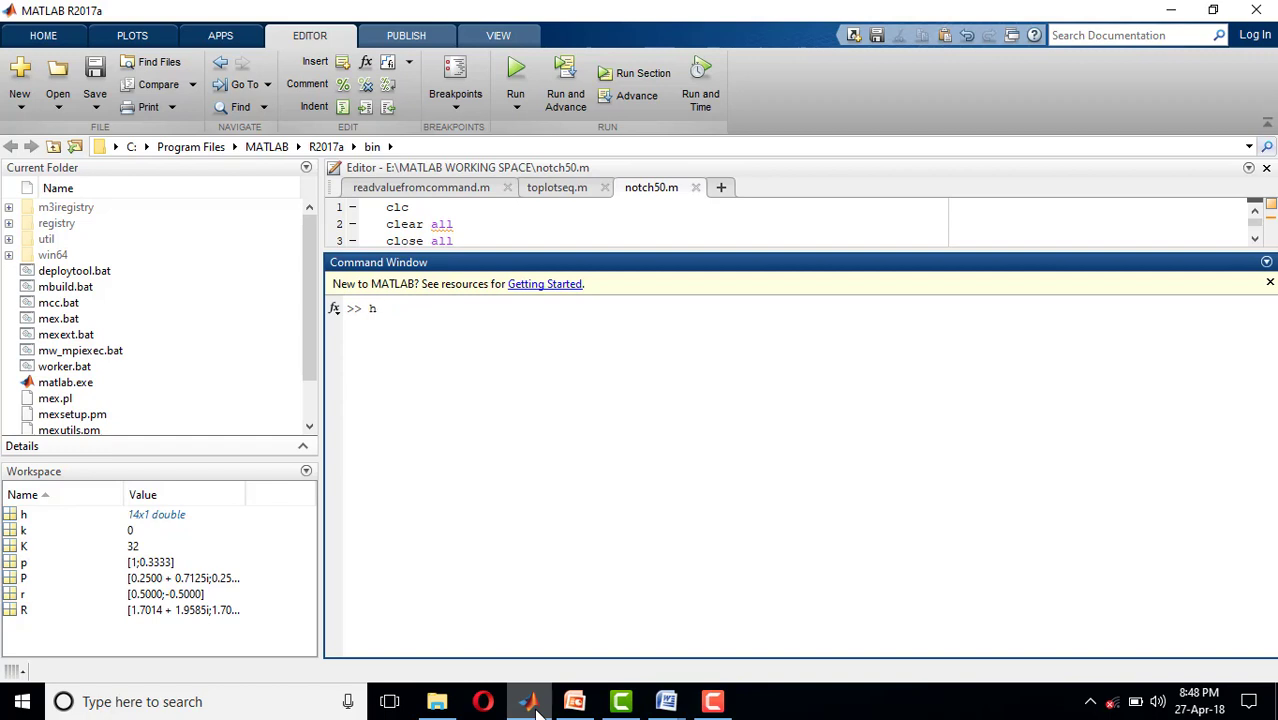
text((n)
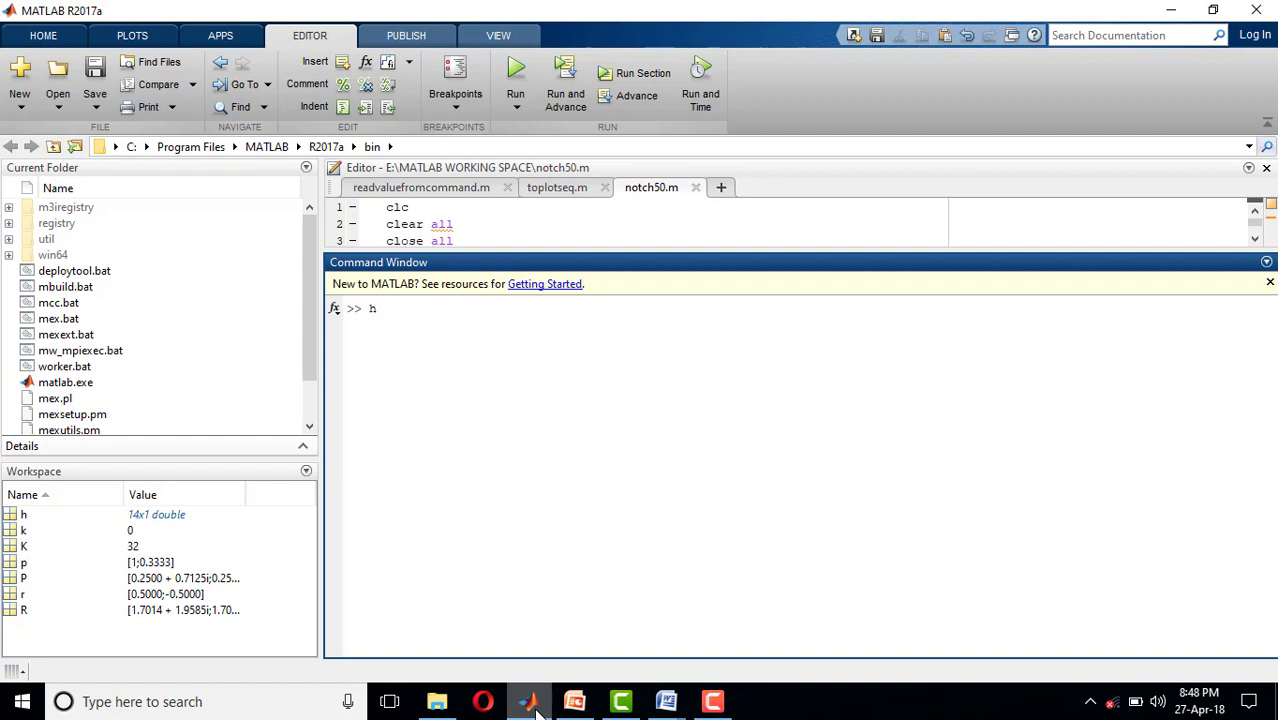
text(=)
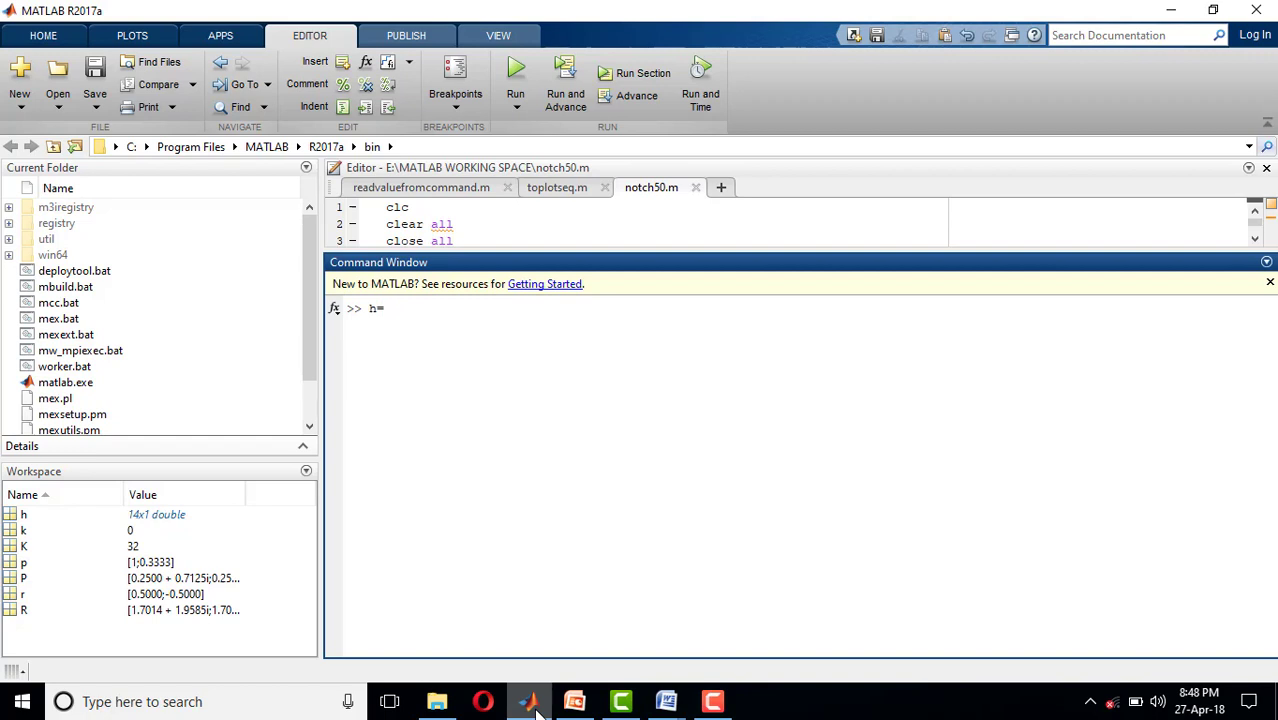
text(impz)
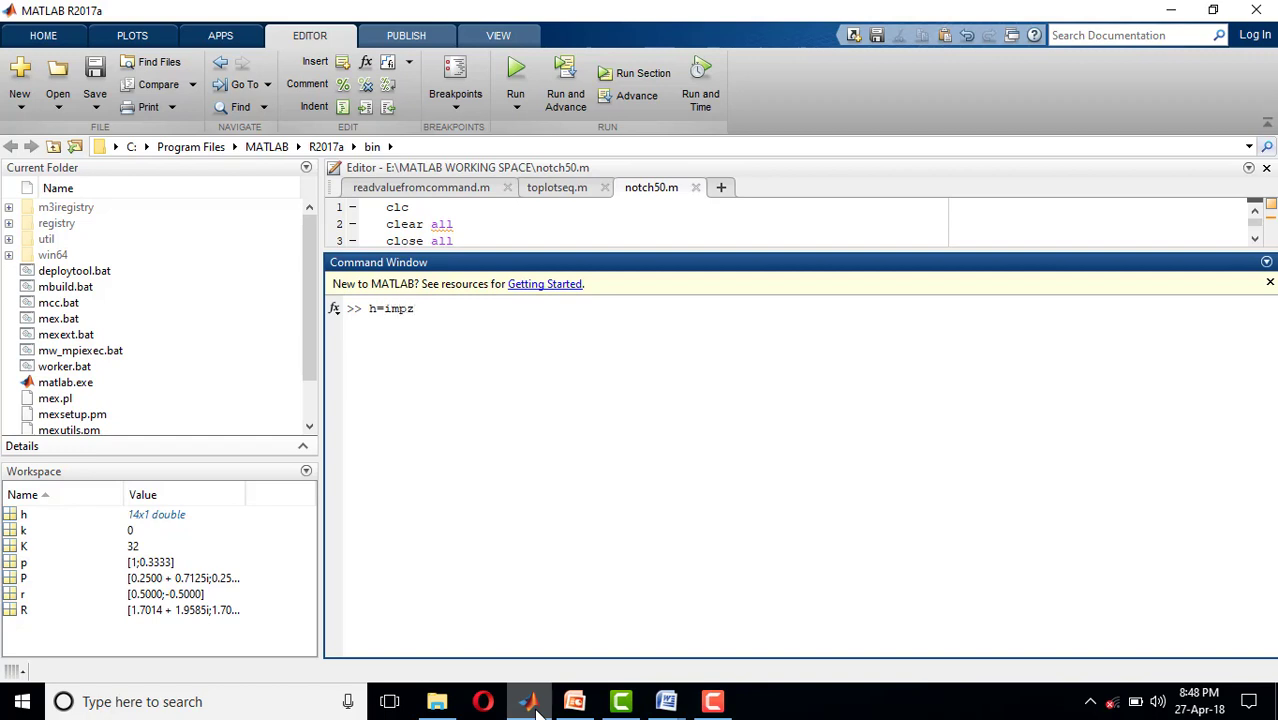
text(()
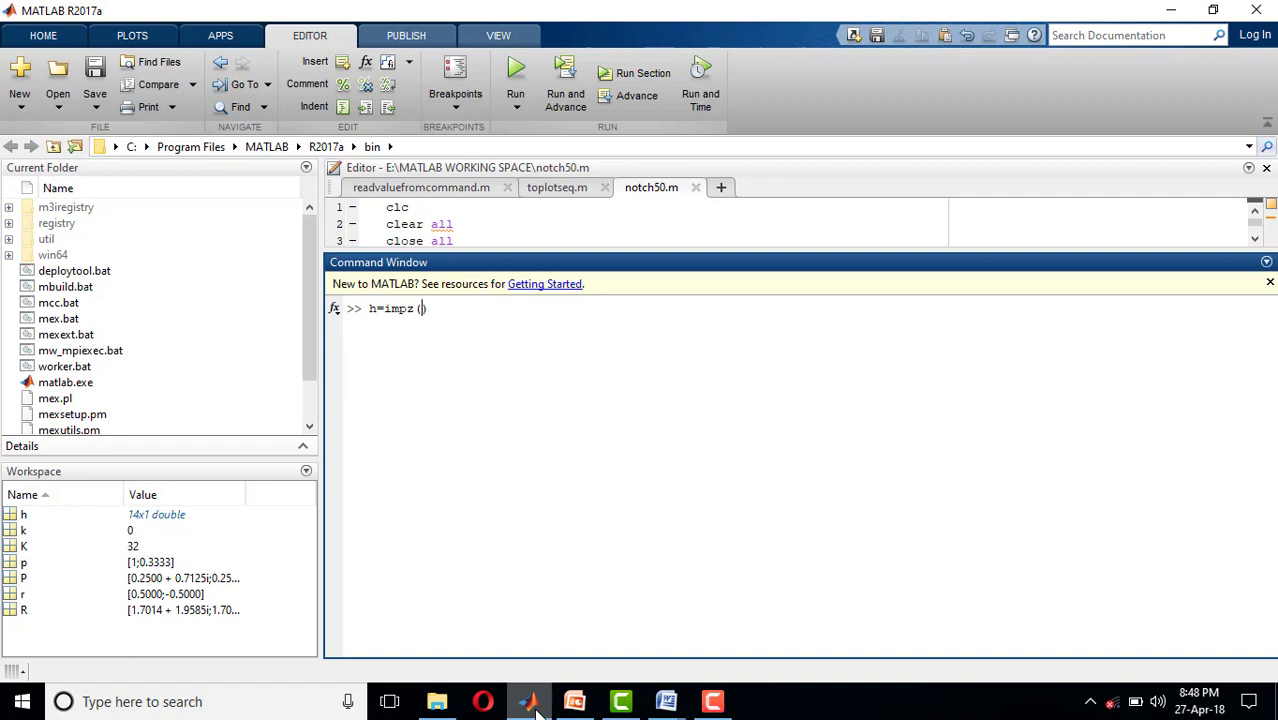
text(b)
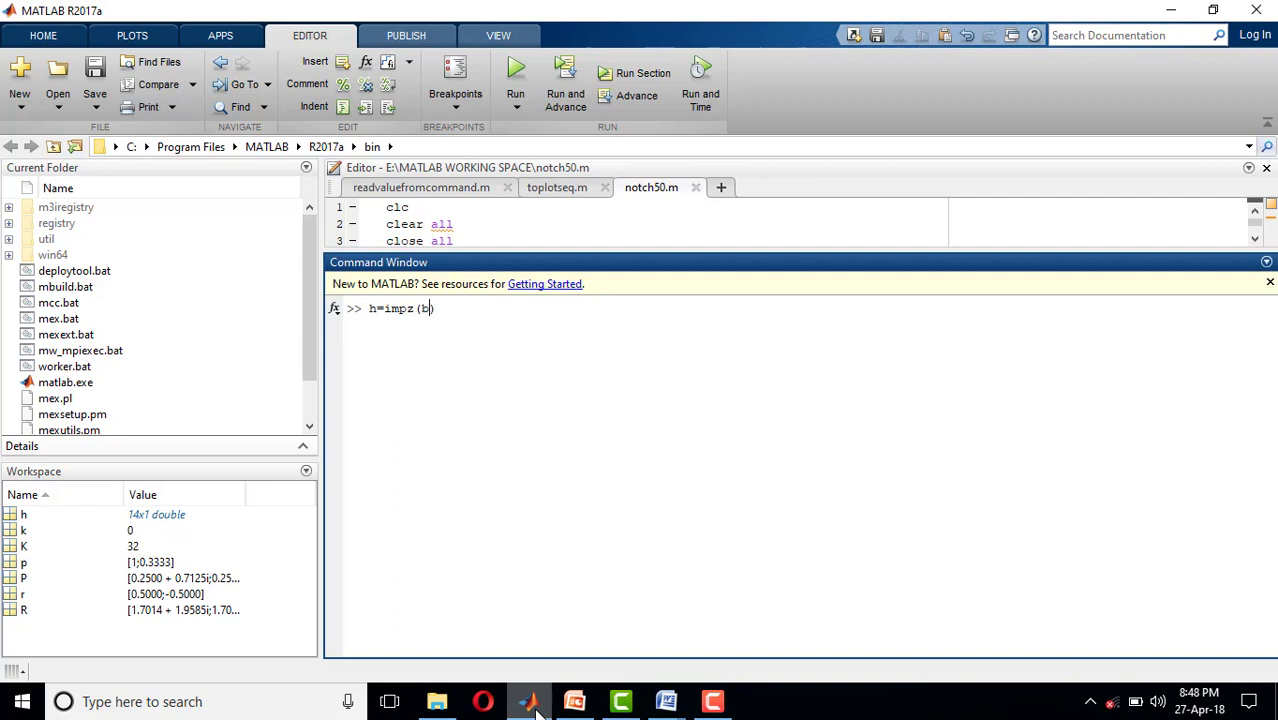
text(,a)
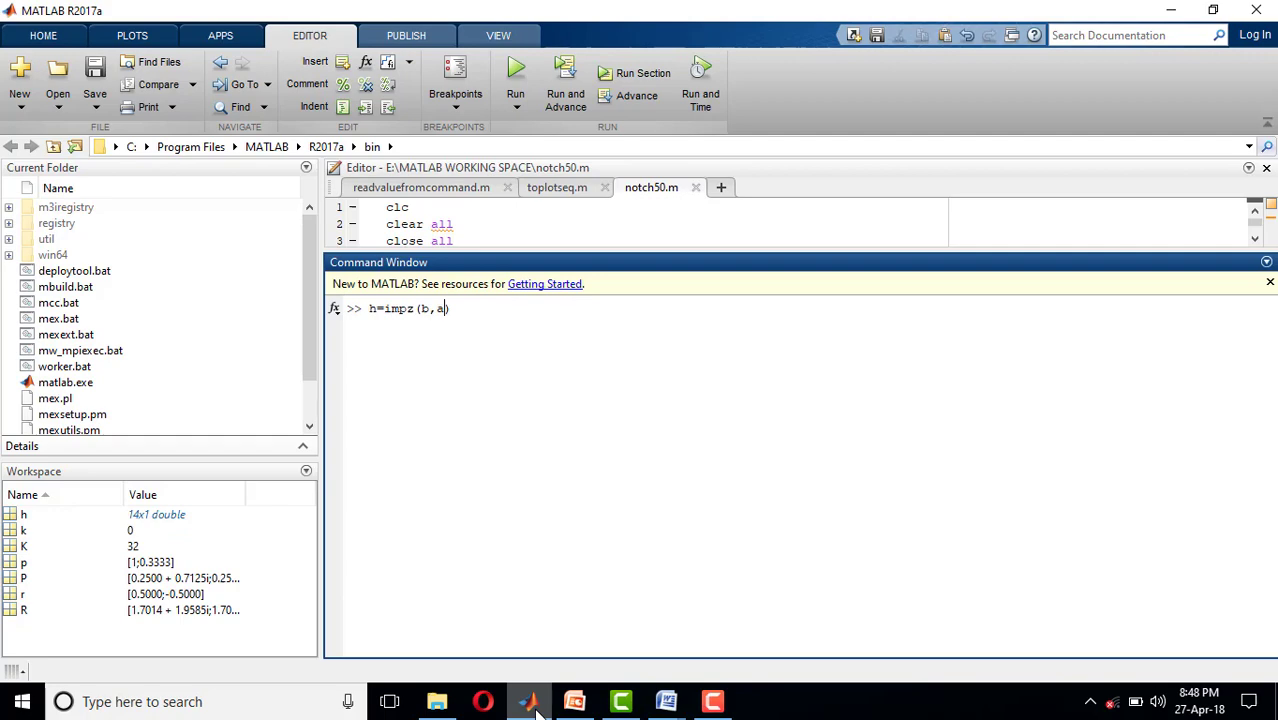
- Check the H(Z) numerator and denominator coefficients on the slide and return to MATLAB
click(574, 700)
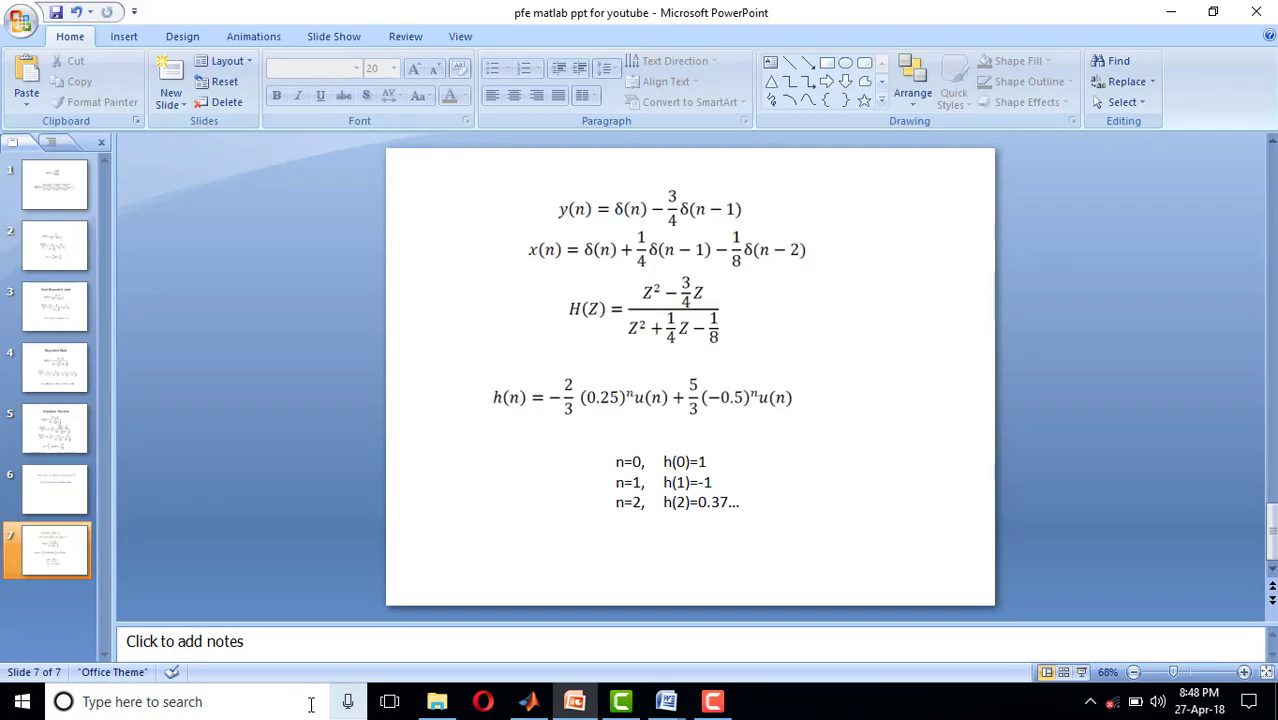
mouse_move(688, 308)
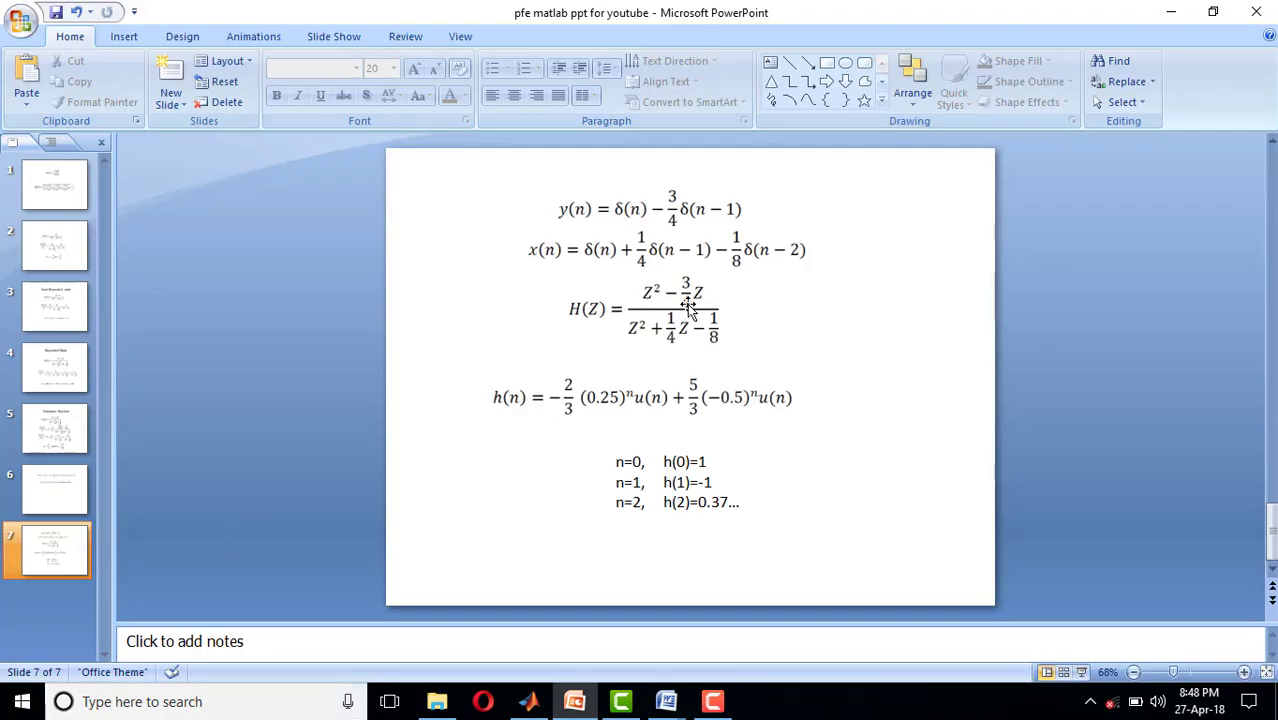
mouse_move(764, 332)
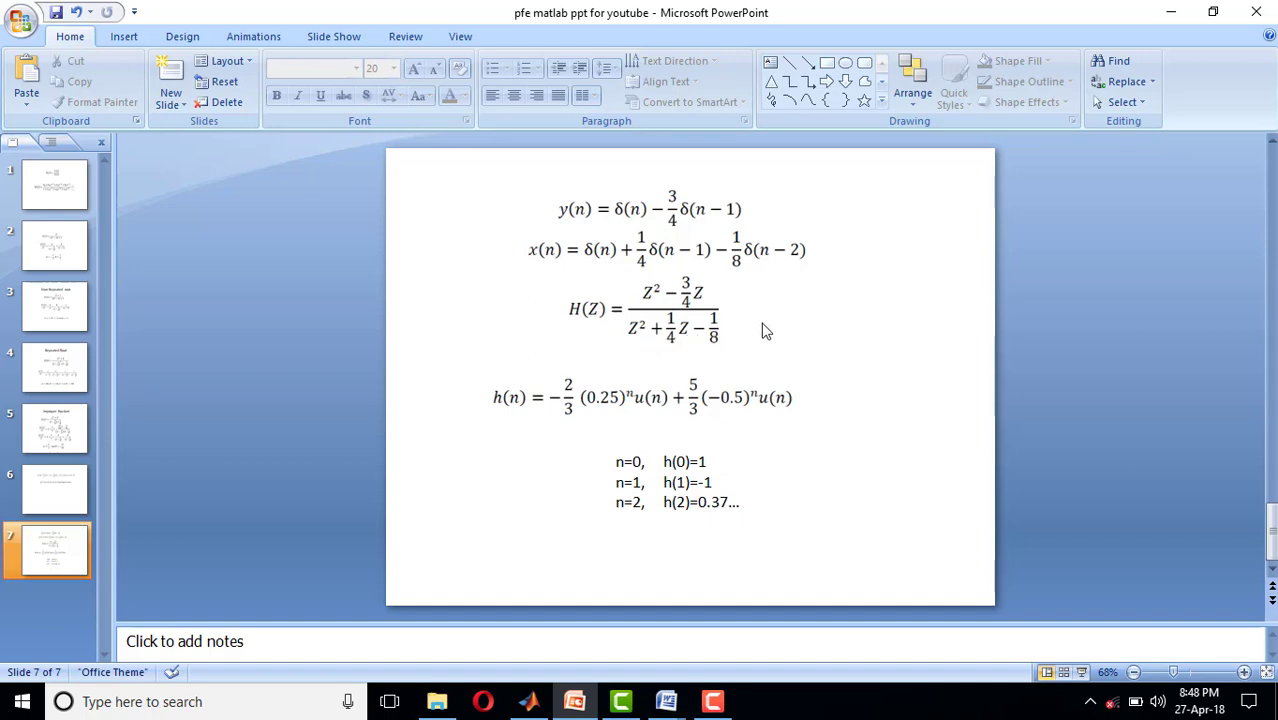
click(528, 700)
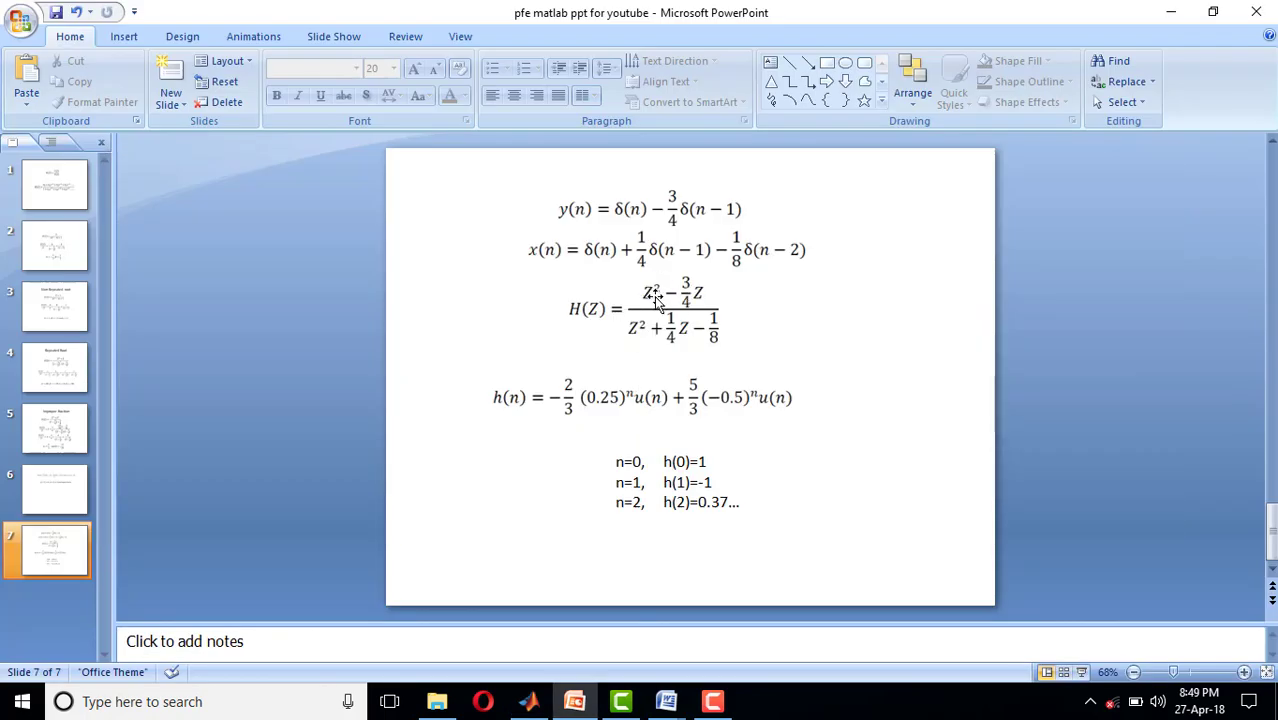
mouse_move(728, 308)
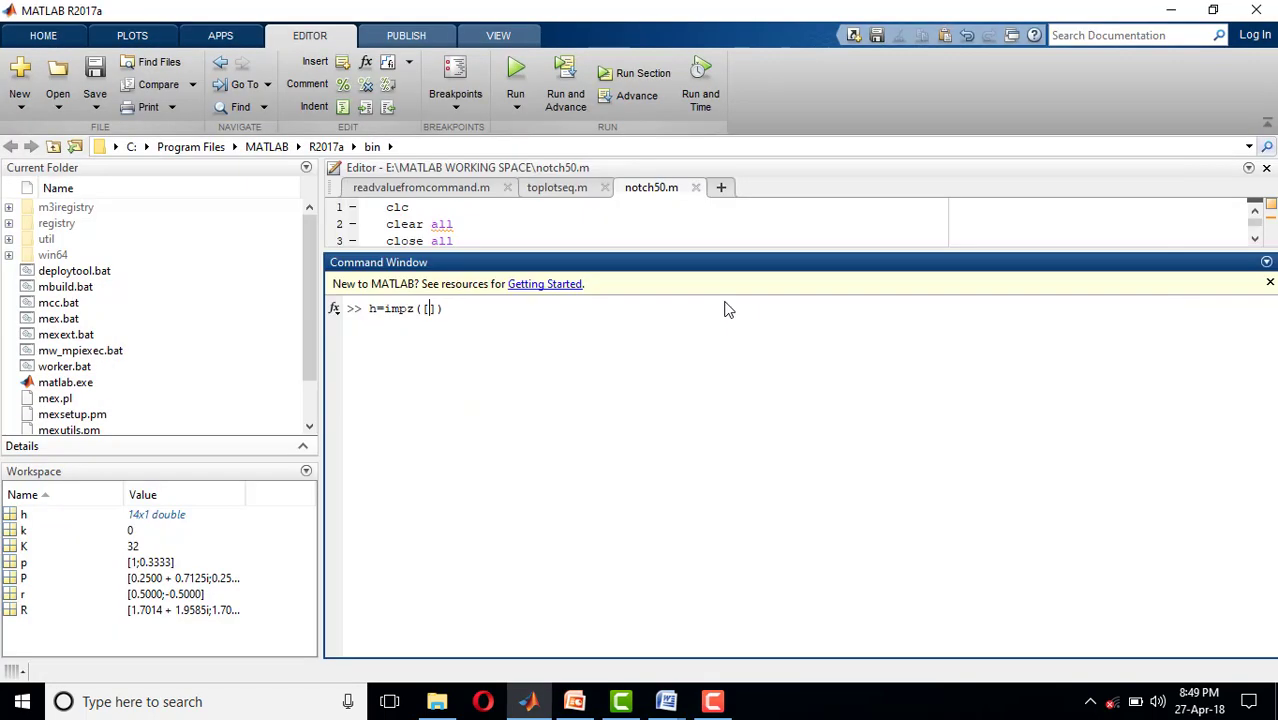
- Fill in numerator [1 -3/4 0], verify the denominator on the slide, and begin [1 1/4
text(1)
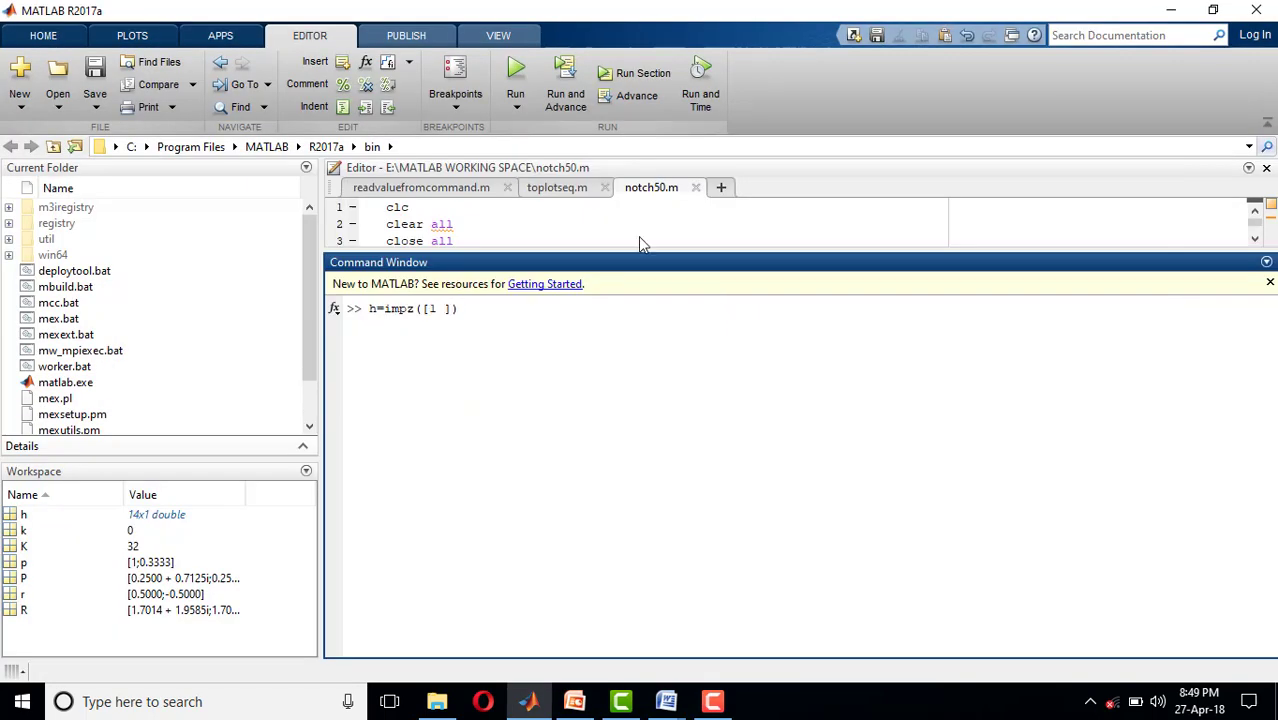
text(-3/4 0],[)
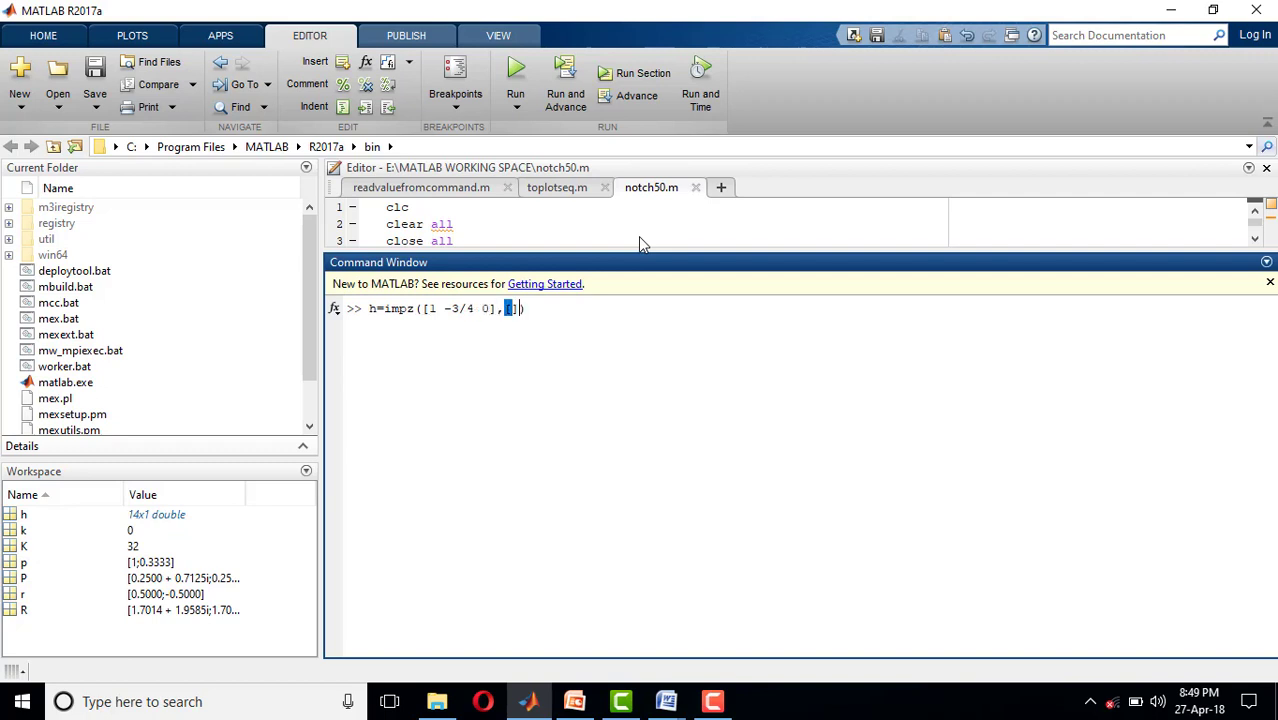
click(572, 700)
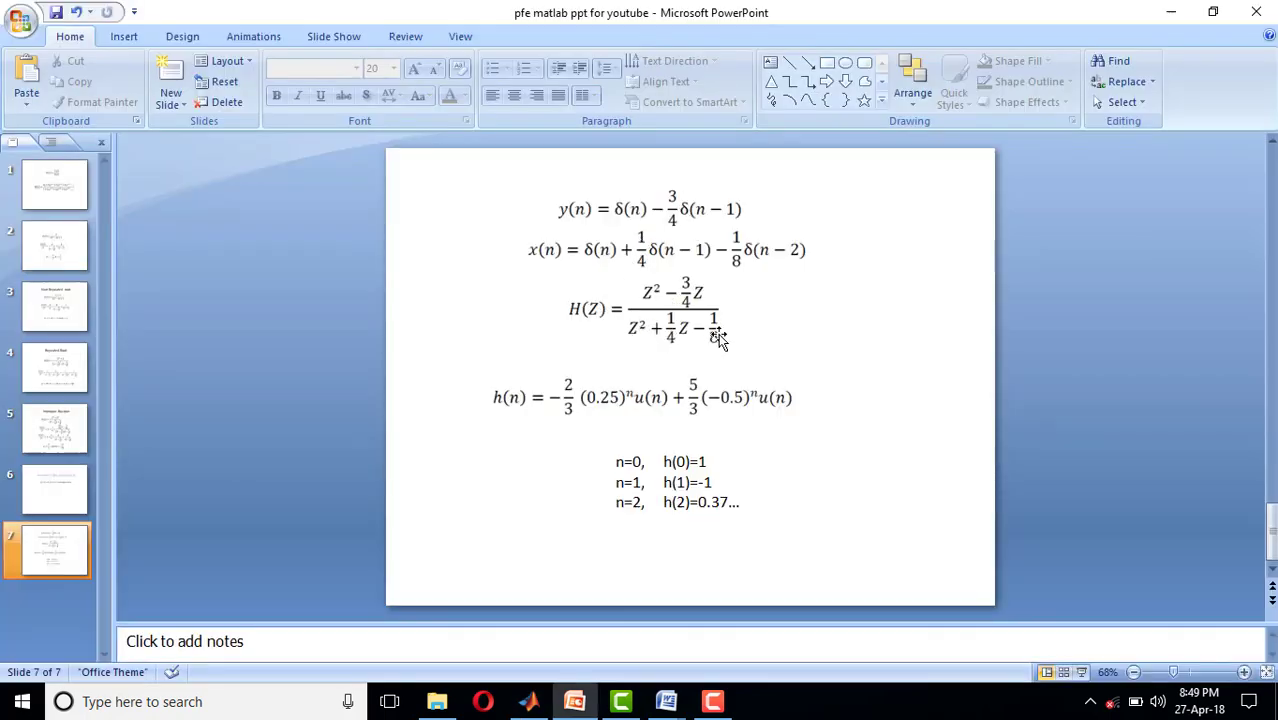
click(528, 700)
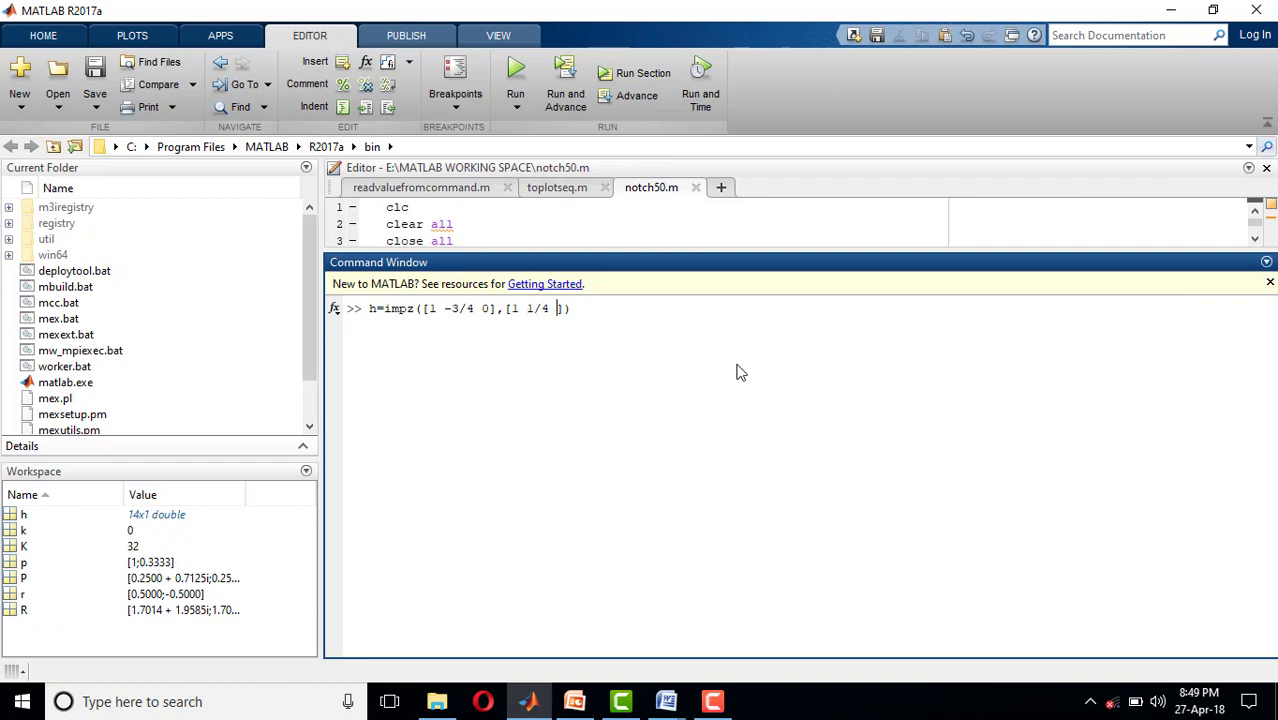
- Finish the denominator as [1 1/4 -1/8] and add the sample count 15
text(-1/)
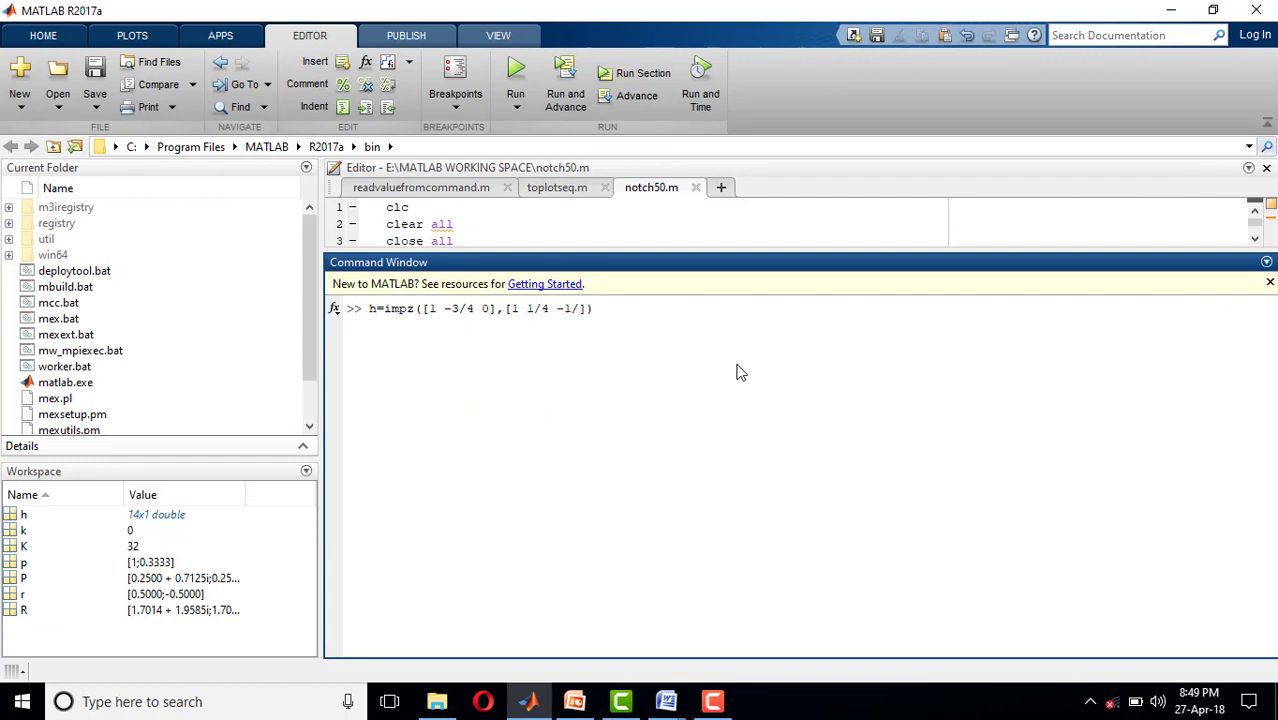
text(8)
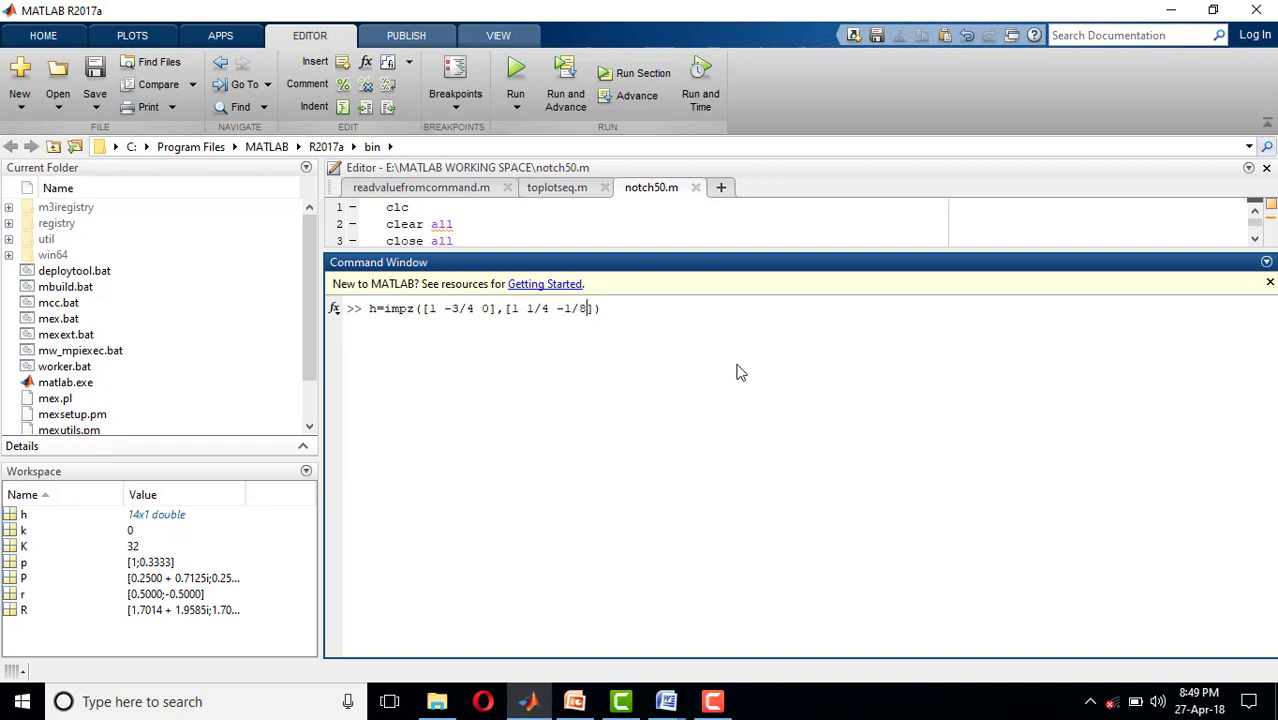
text(],)
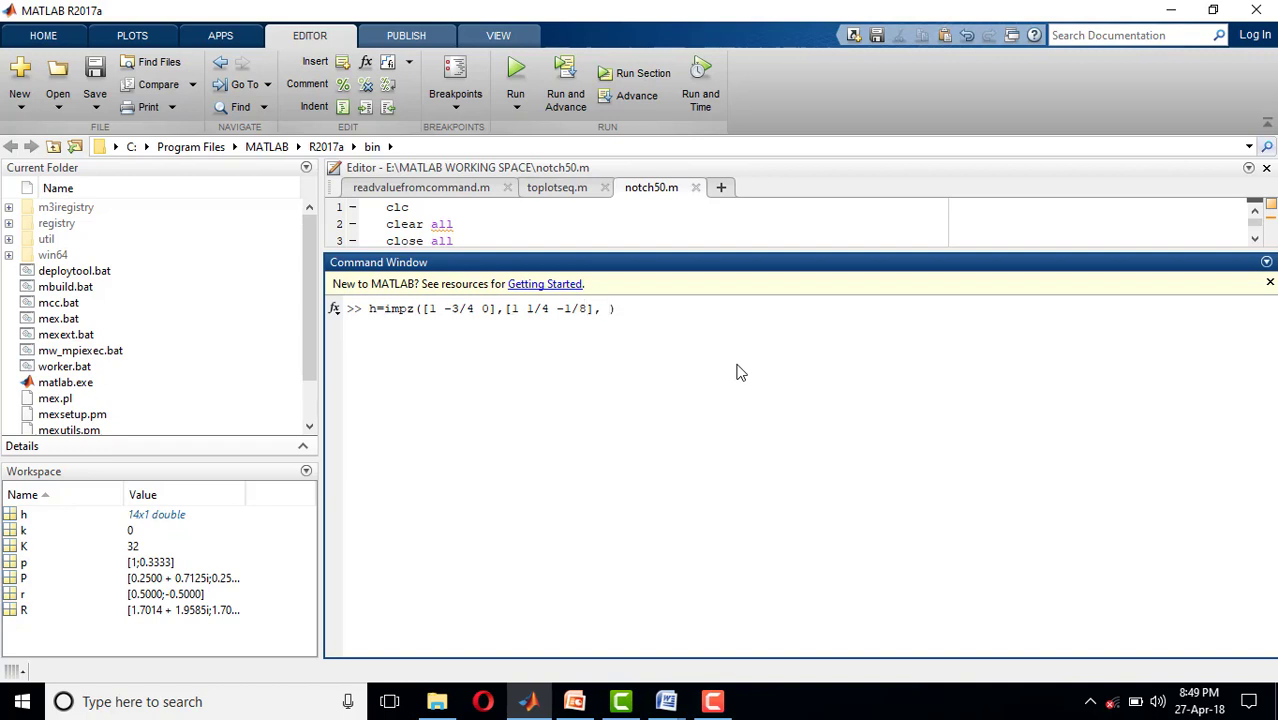
text(15)
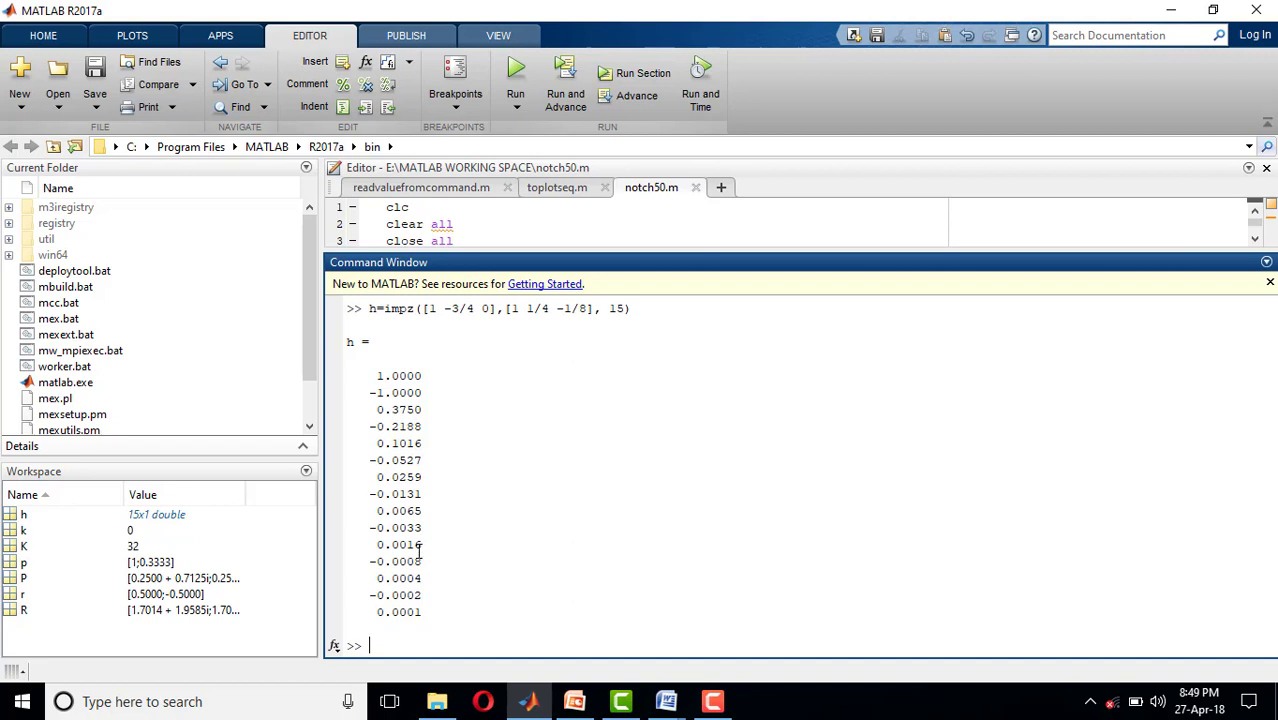
mouse_move(372, 568)
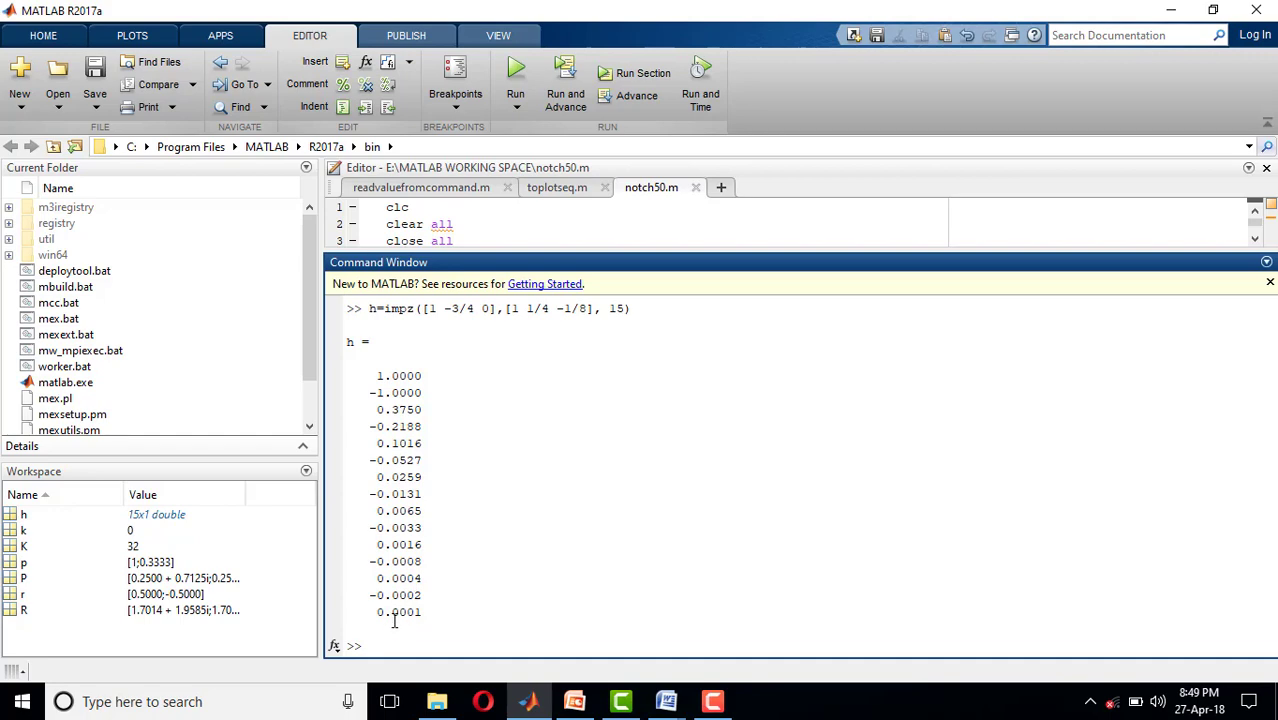
- Compare the computed samples 1, -1, 0.375 with the slide's h(n) values and return to MATLAB
click(572, 700)
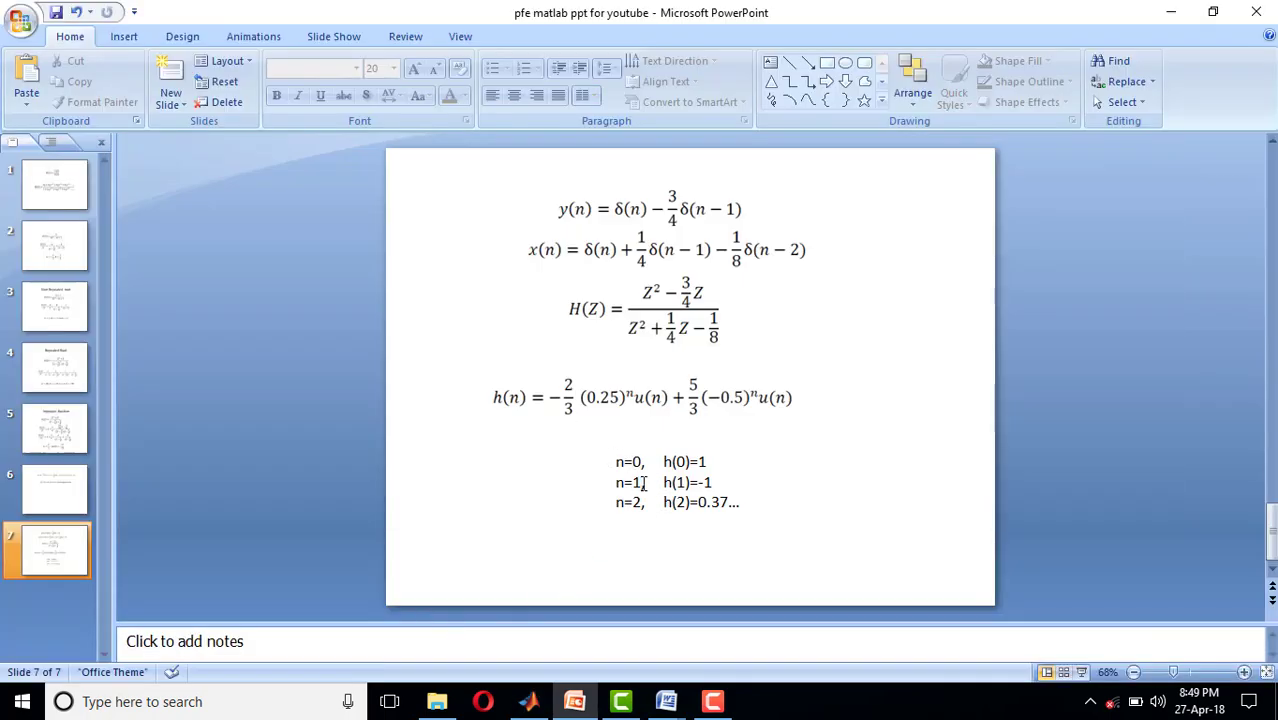
click(528, 700)
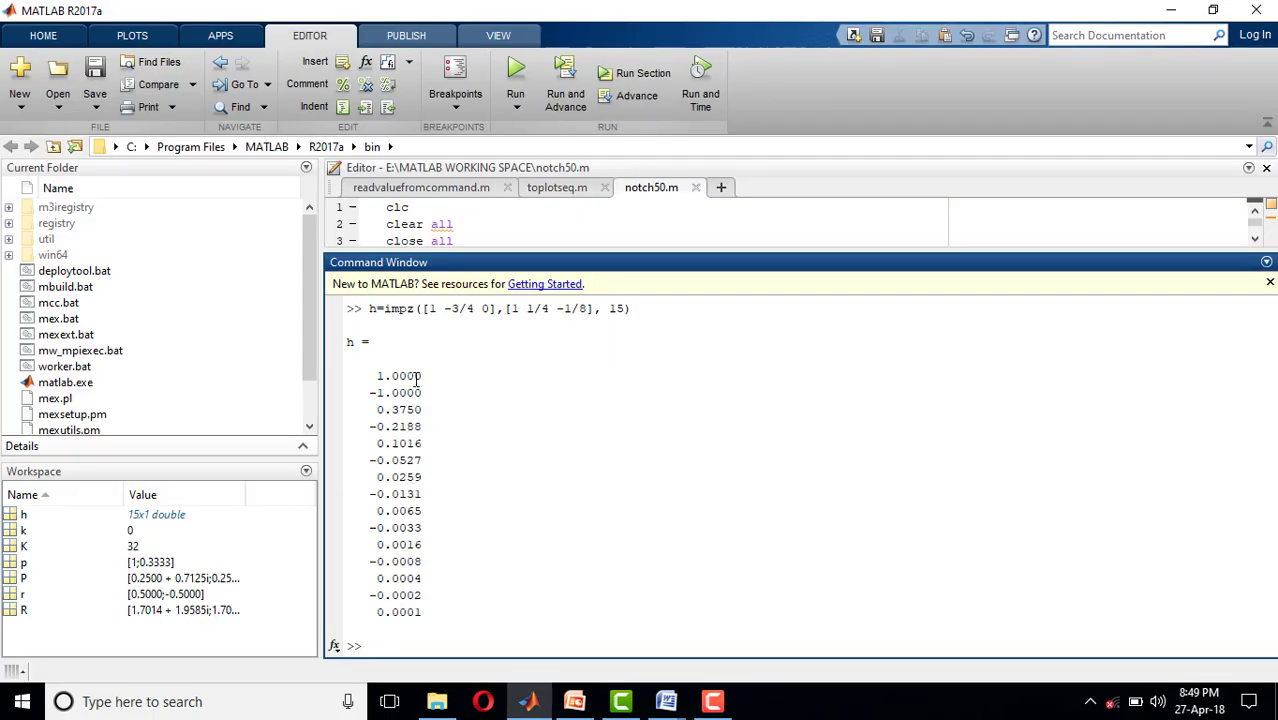
click(572, 700)
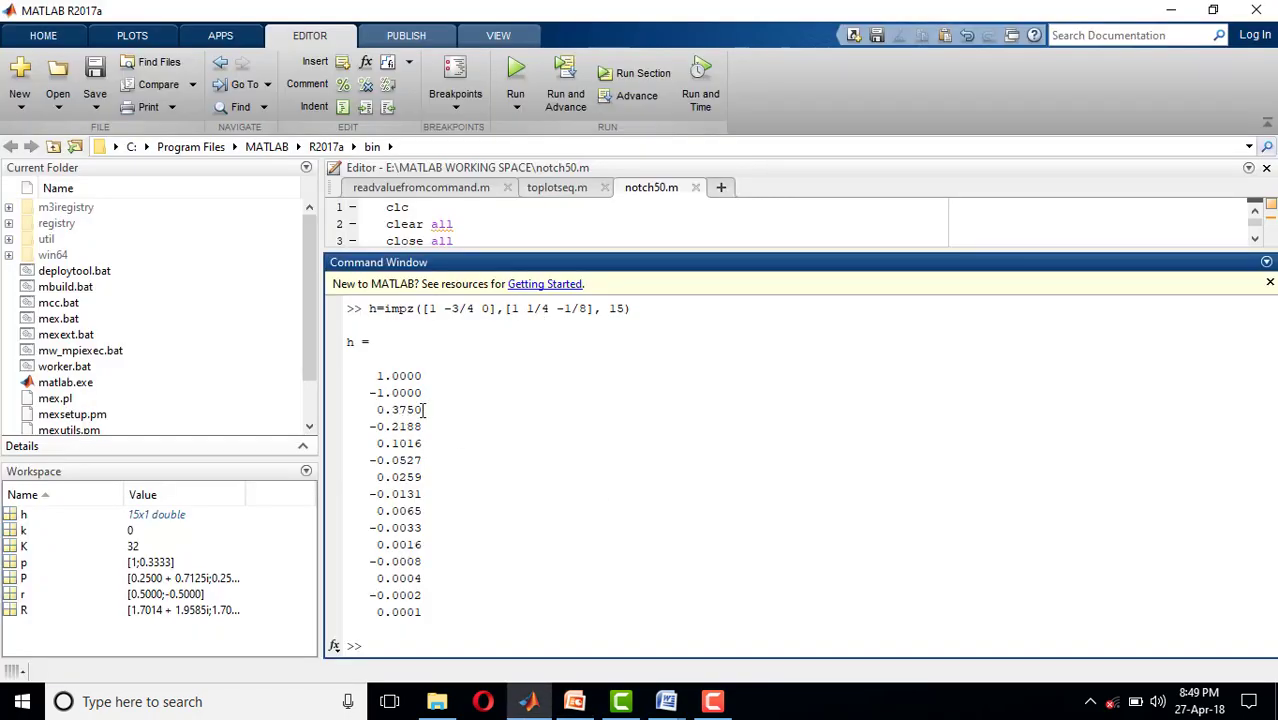
mouse_move(388, 700)
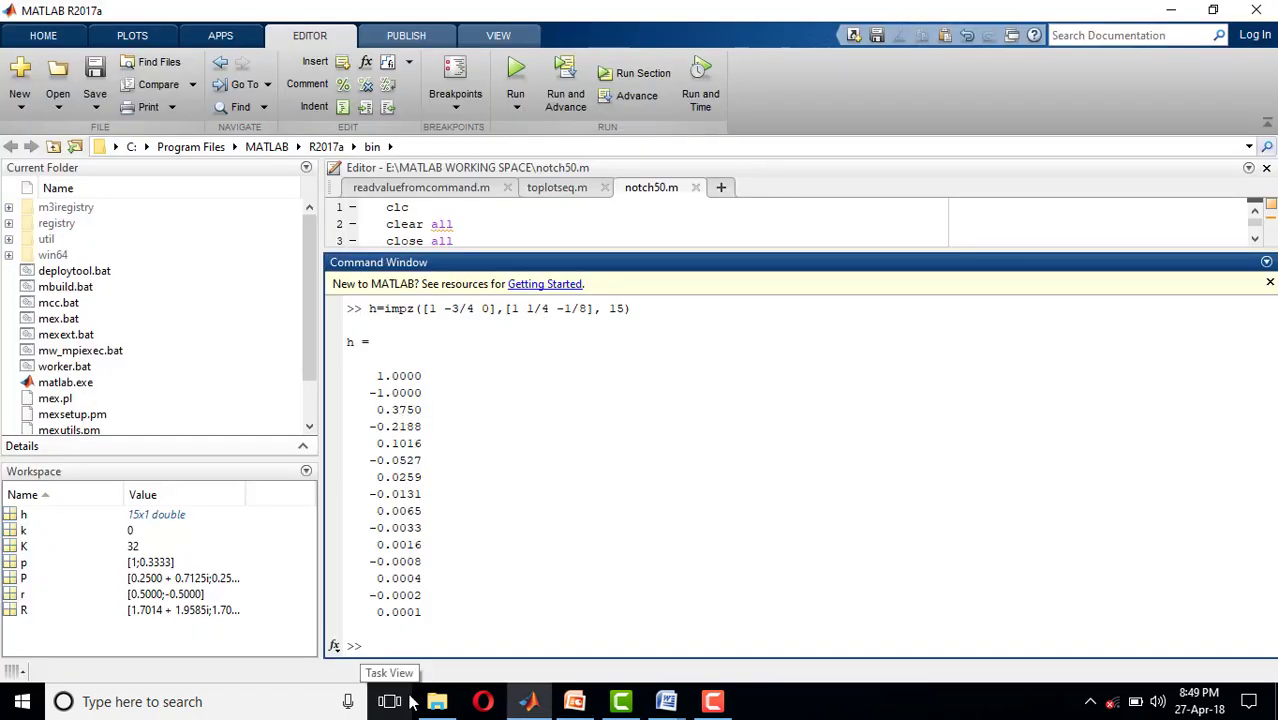
click(712, 700)
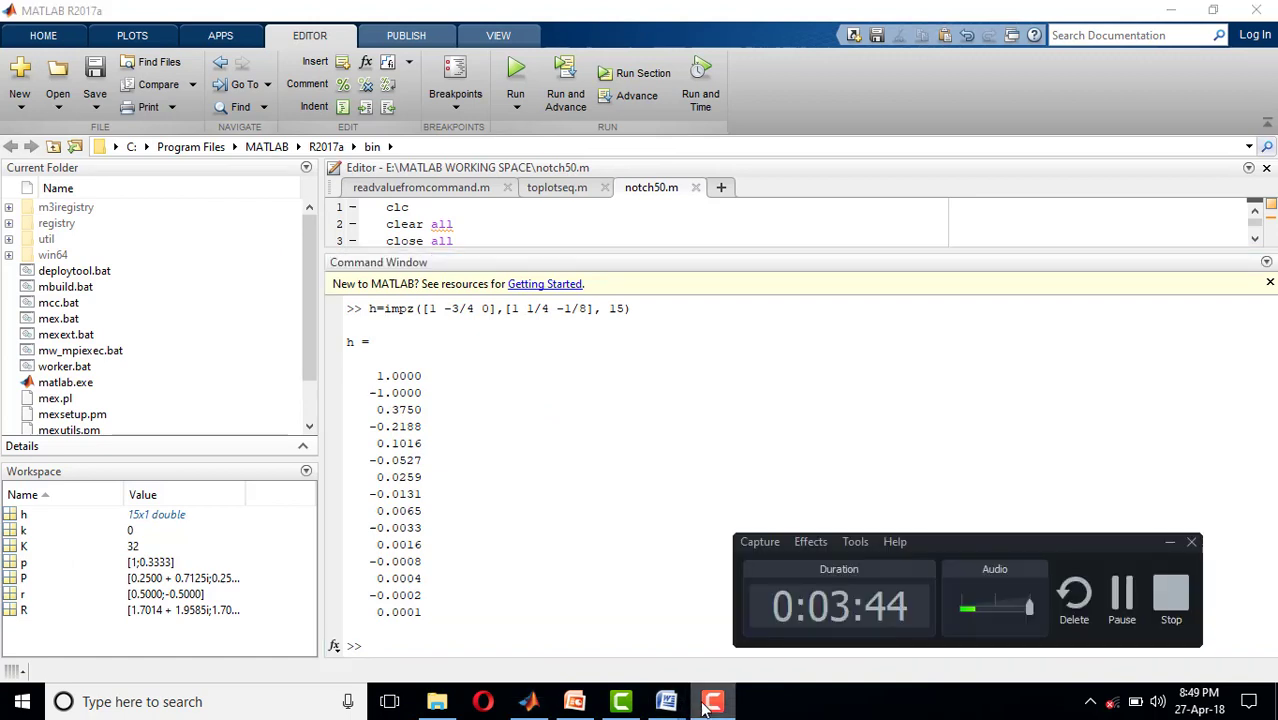